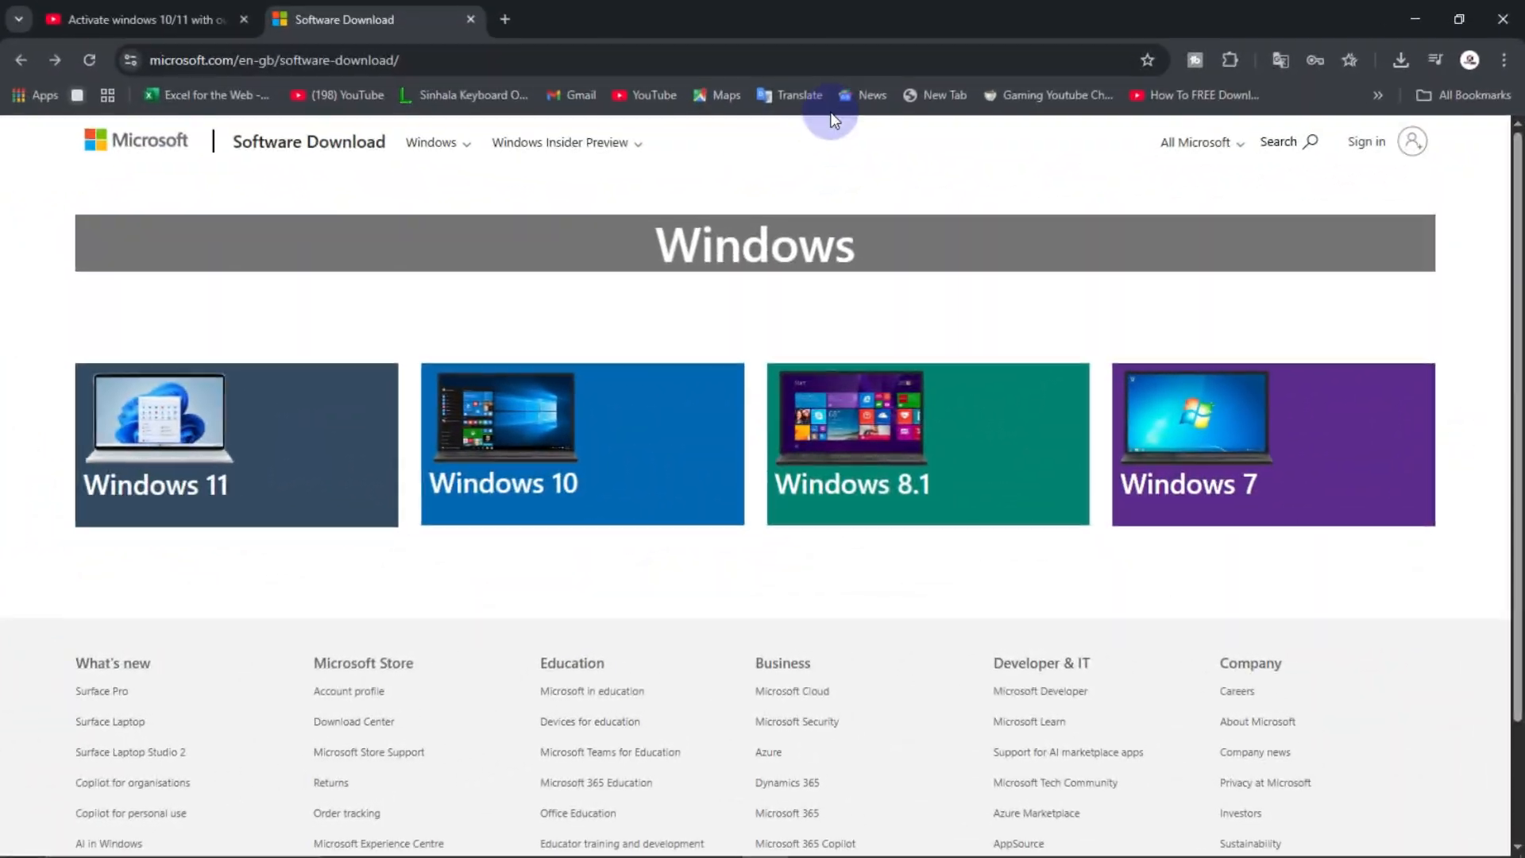
pyautogui.moveTo(702, 400)
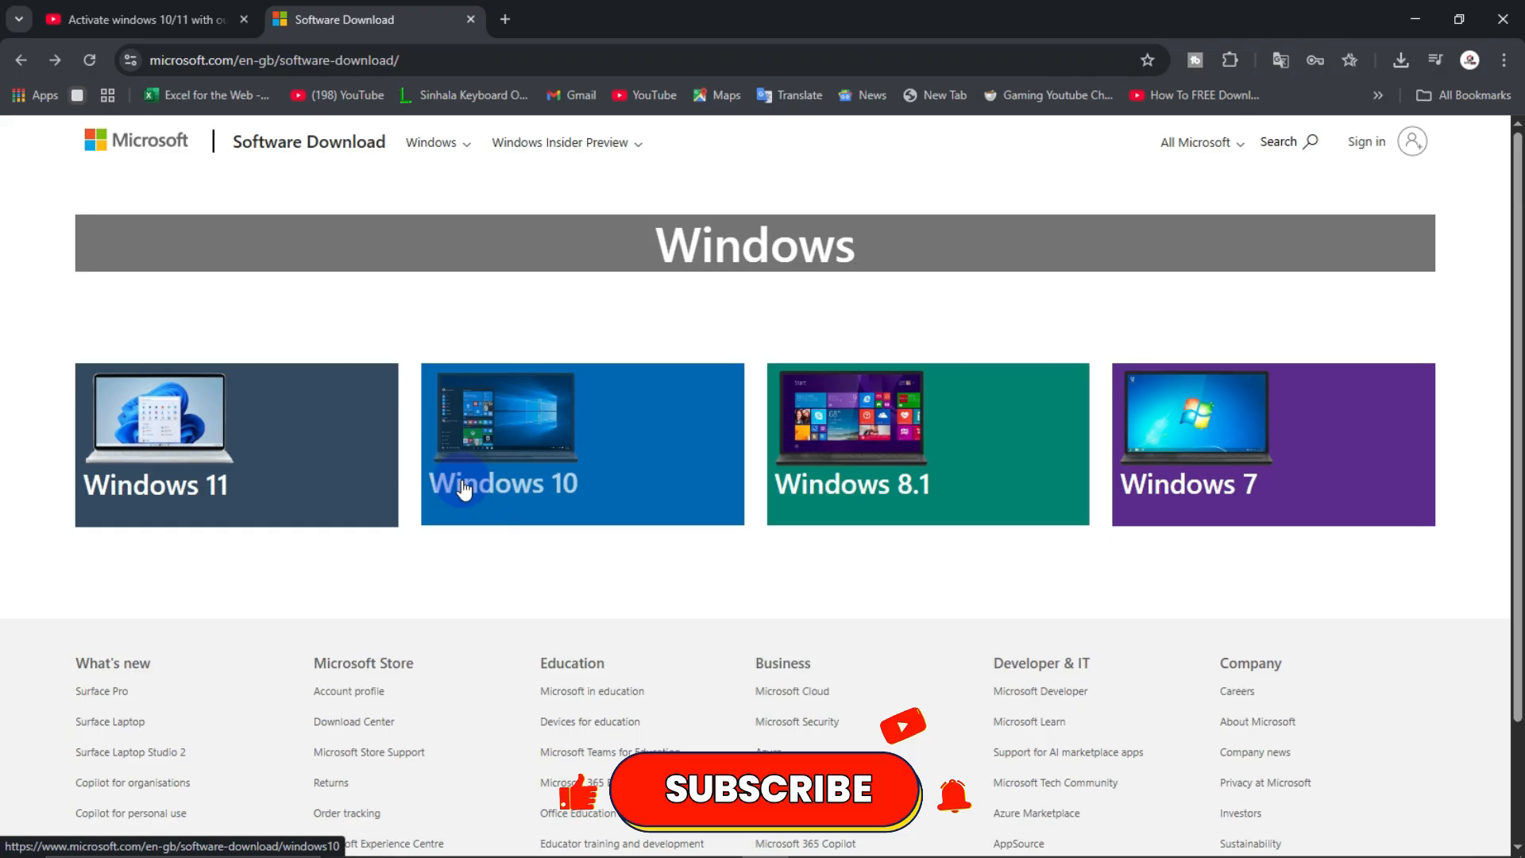
pyautogui.moveTo(699, 593)
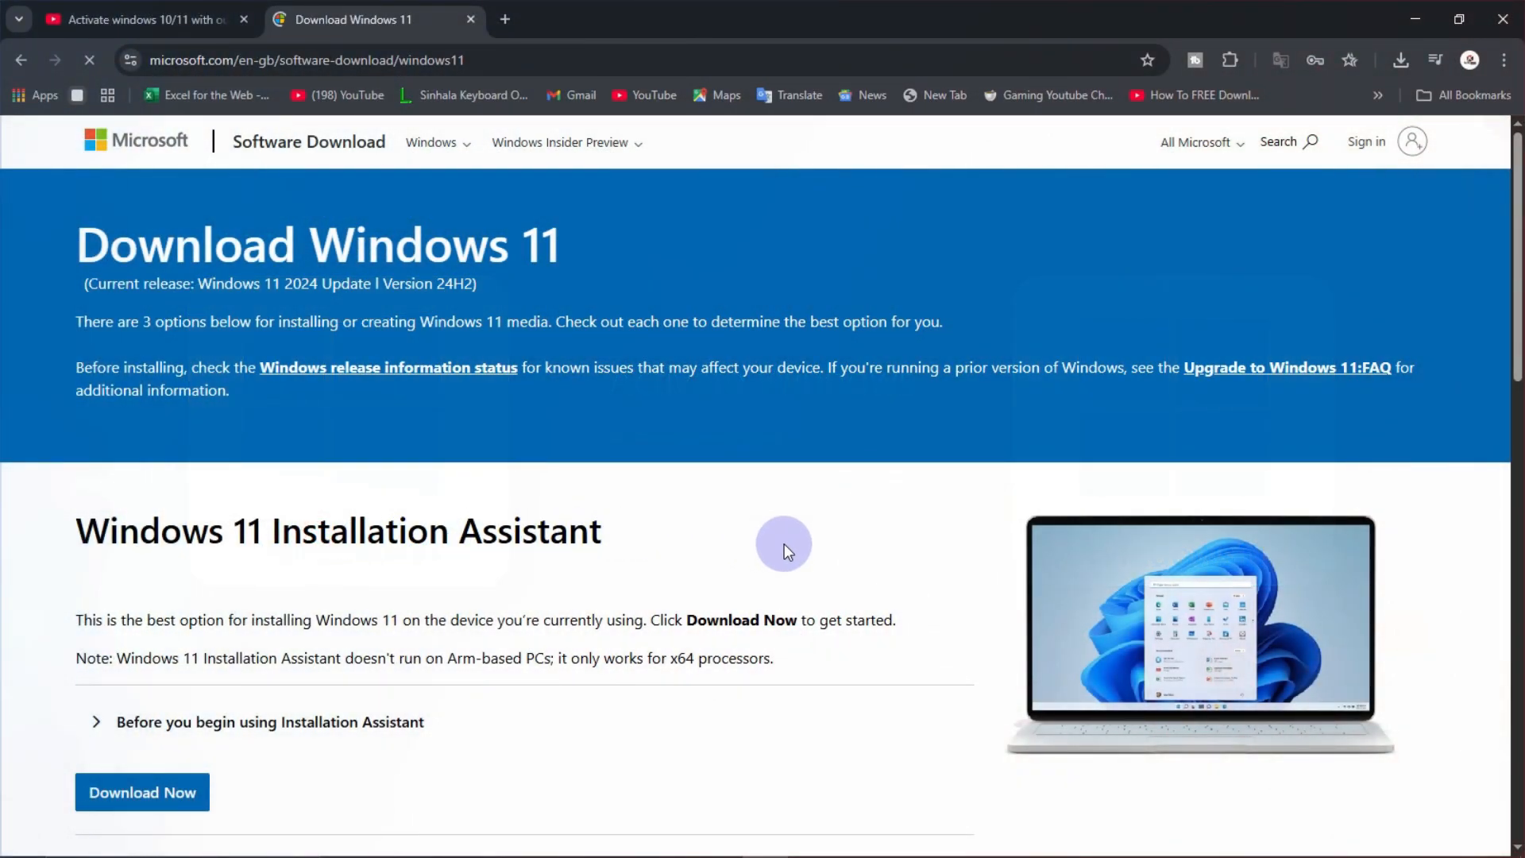
# Step: Scroll down the Windows 11 download page past the Installation Assistant and media creation sections
pyautogui.scroll(-3)
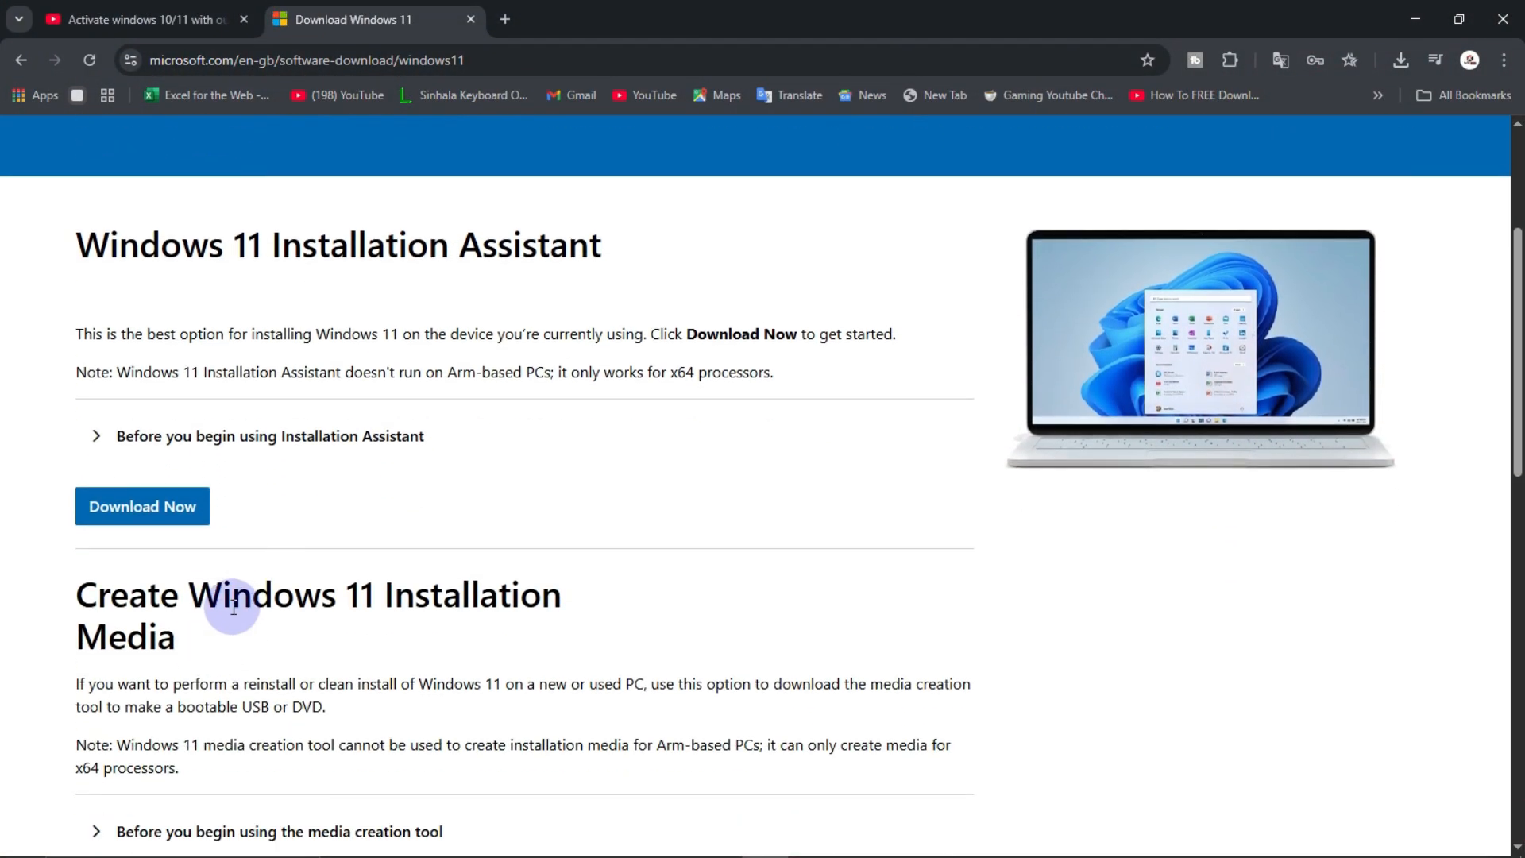
pyautogui.scroll(-3)
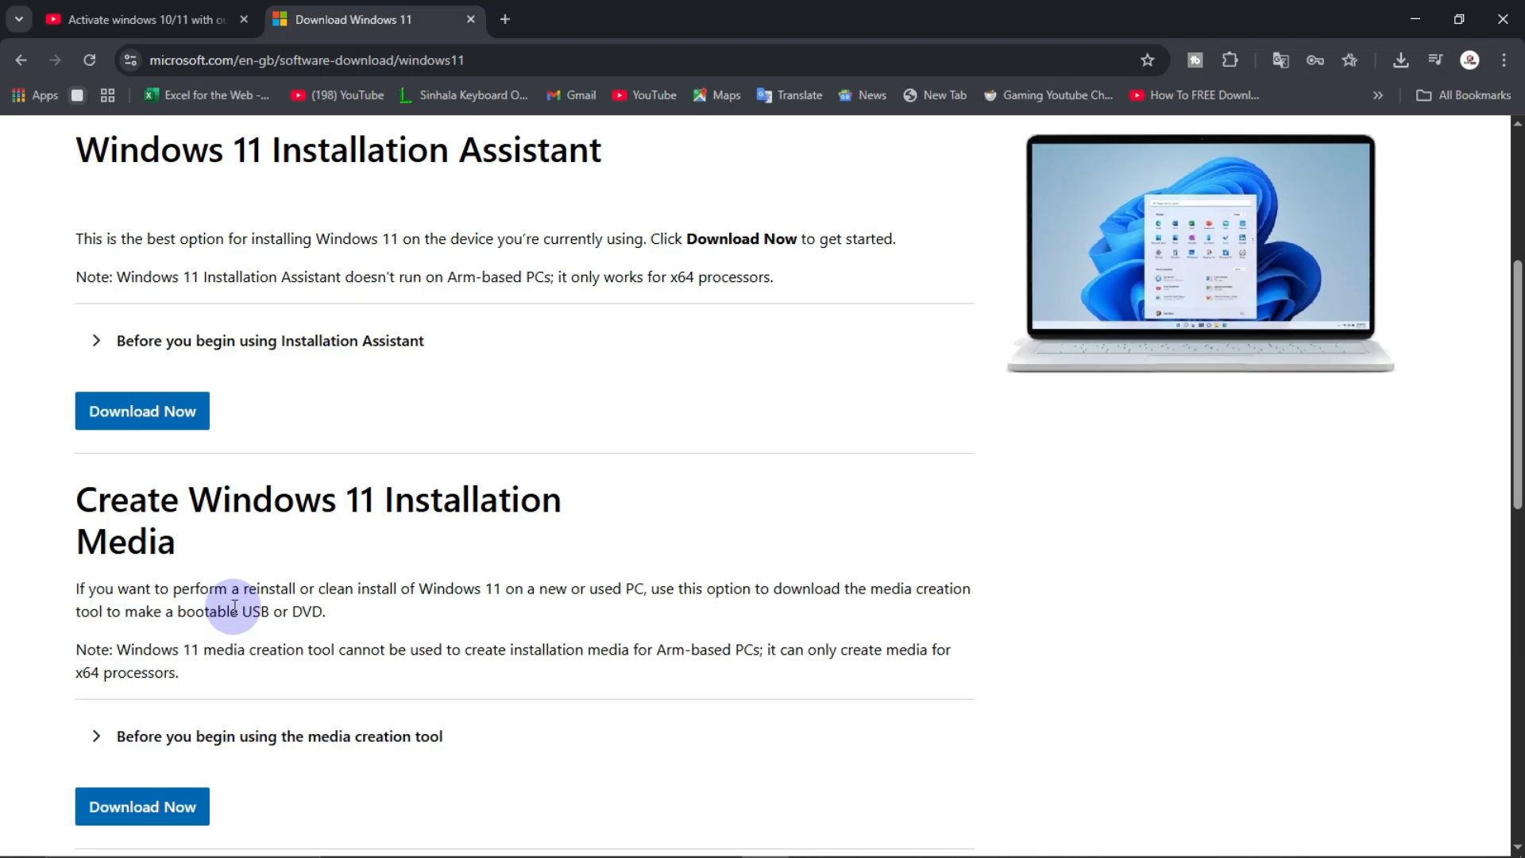
pyautogui.scroll(-3)
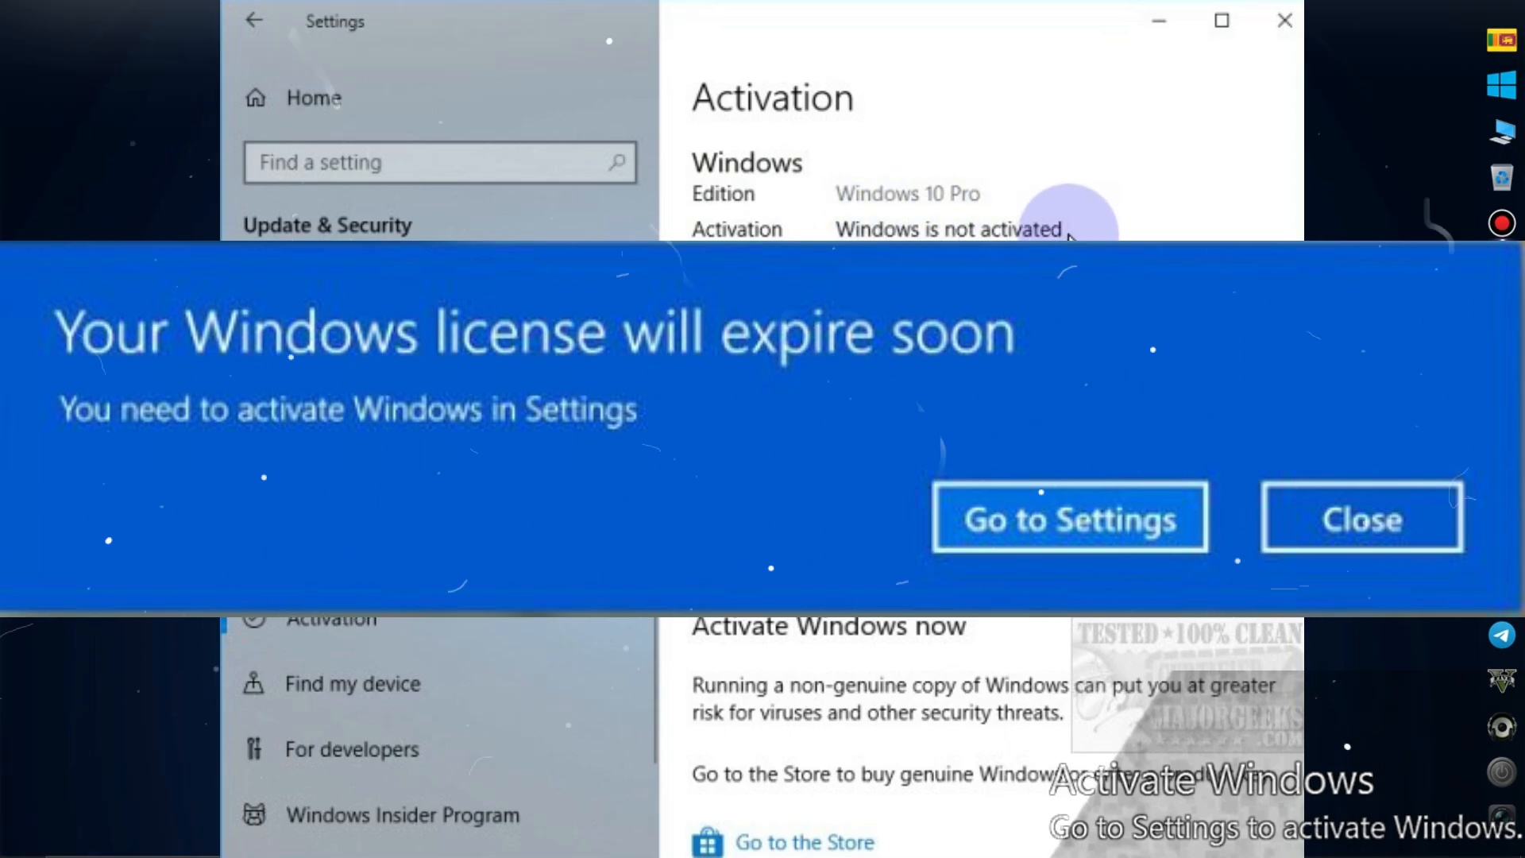
# Step: Dismiss the license expiry warning and review the Activation status reporting Windows 10 Pro not activated
pyautogui.click(1361, 517)
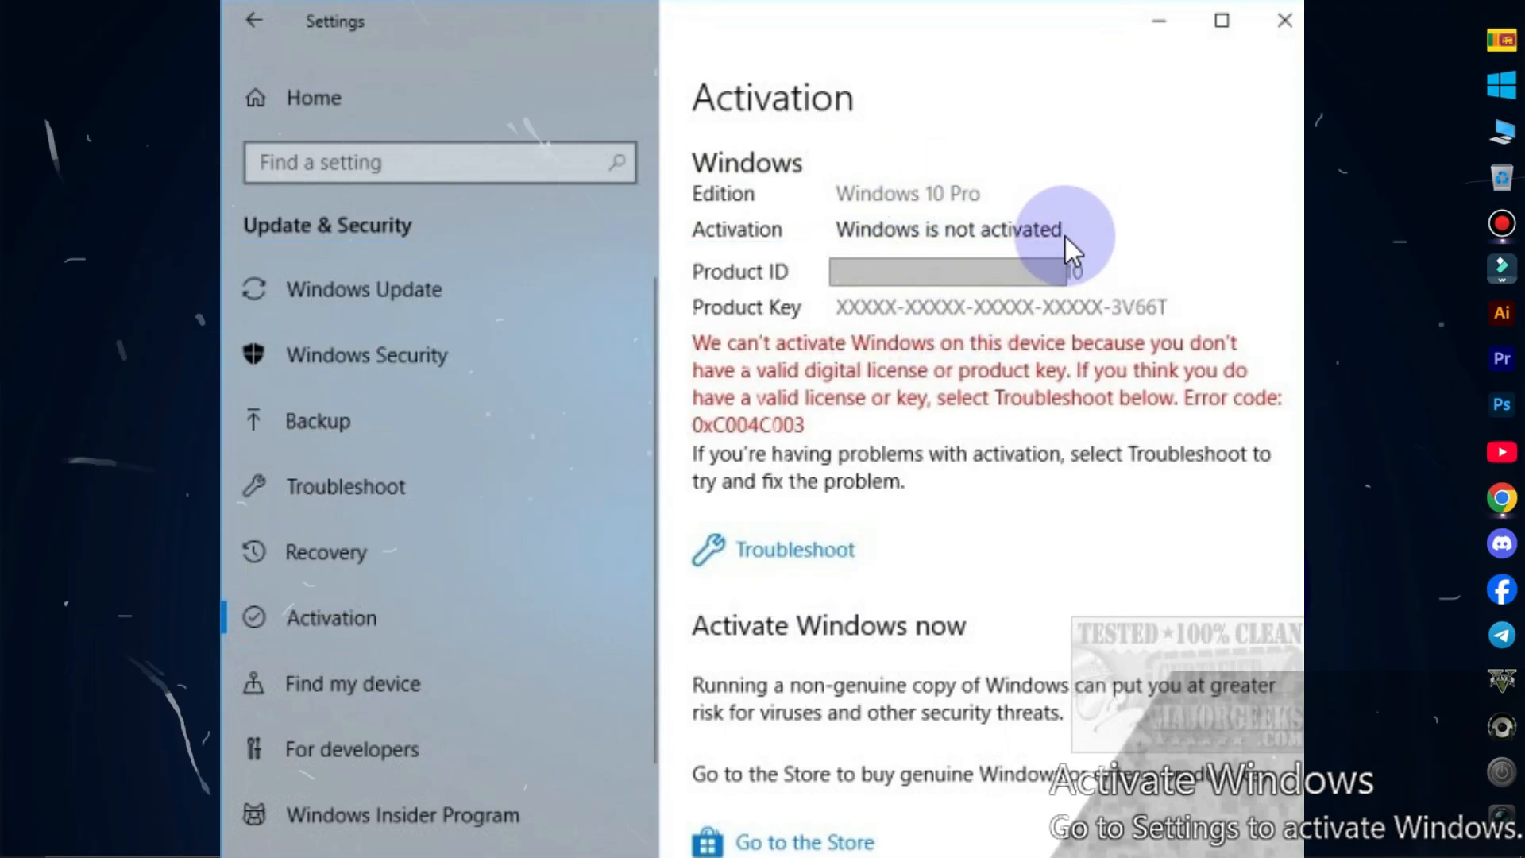
pyautogui.moveTo(816, 509)
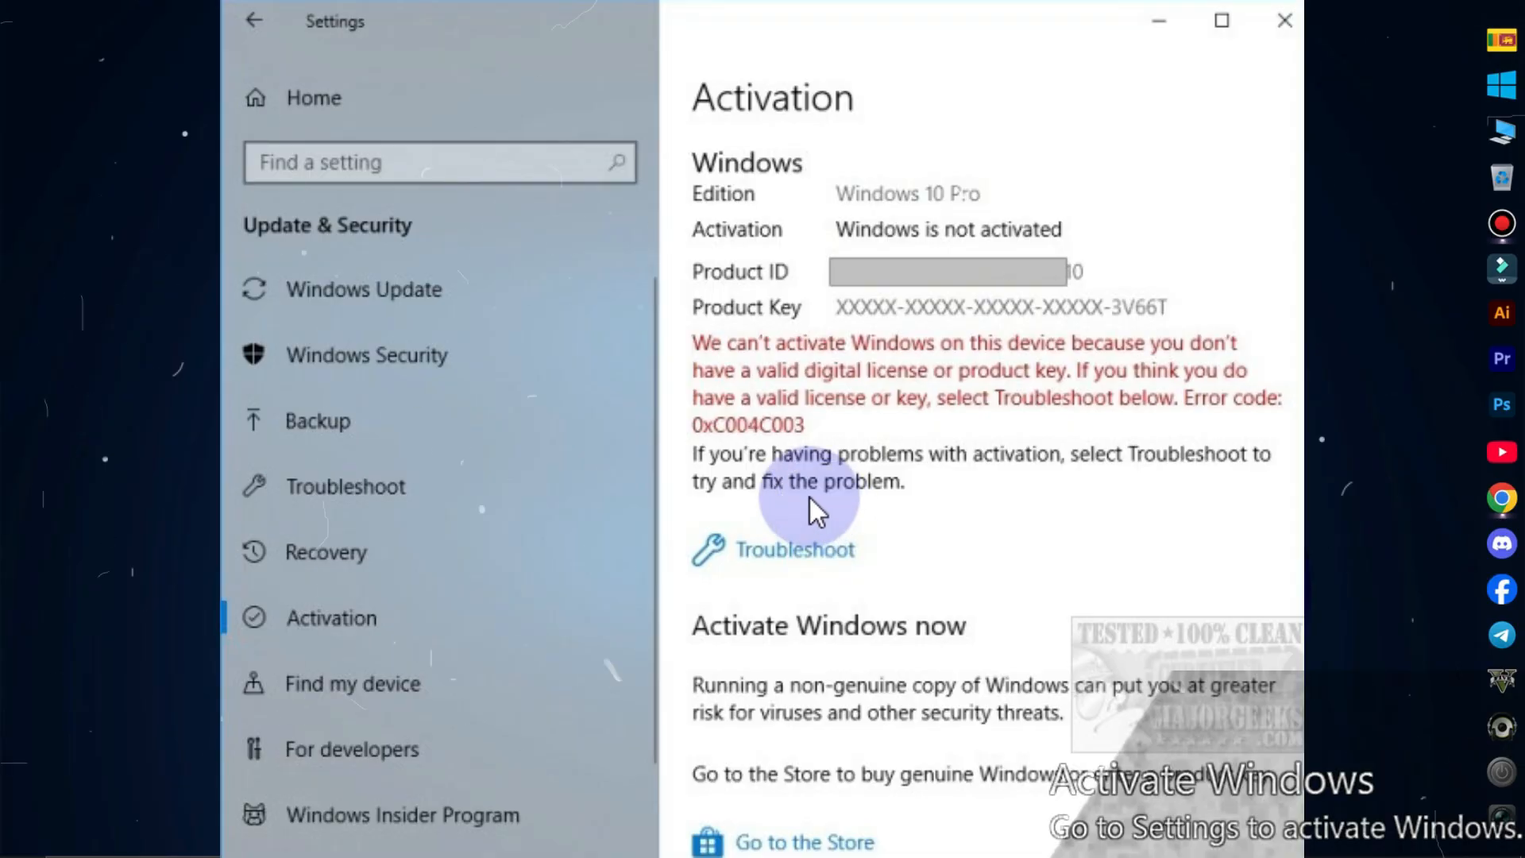
pyautogui.moveTo(1158, 514)
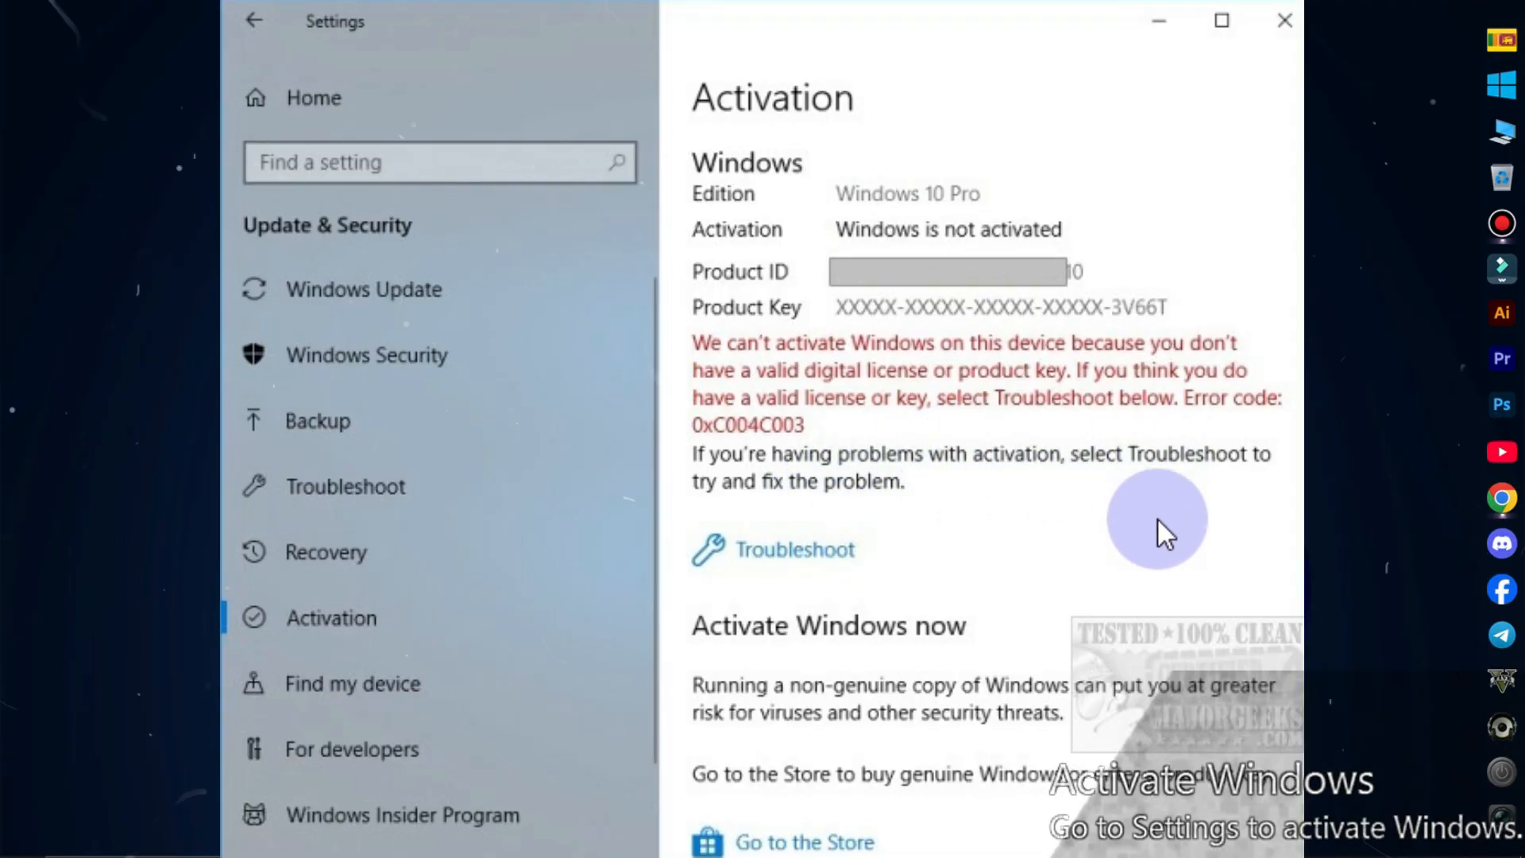
pyautogui.moveTo(1055, 239)
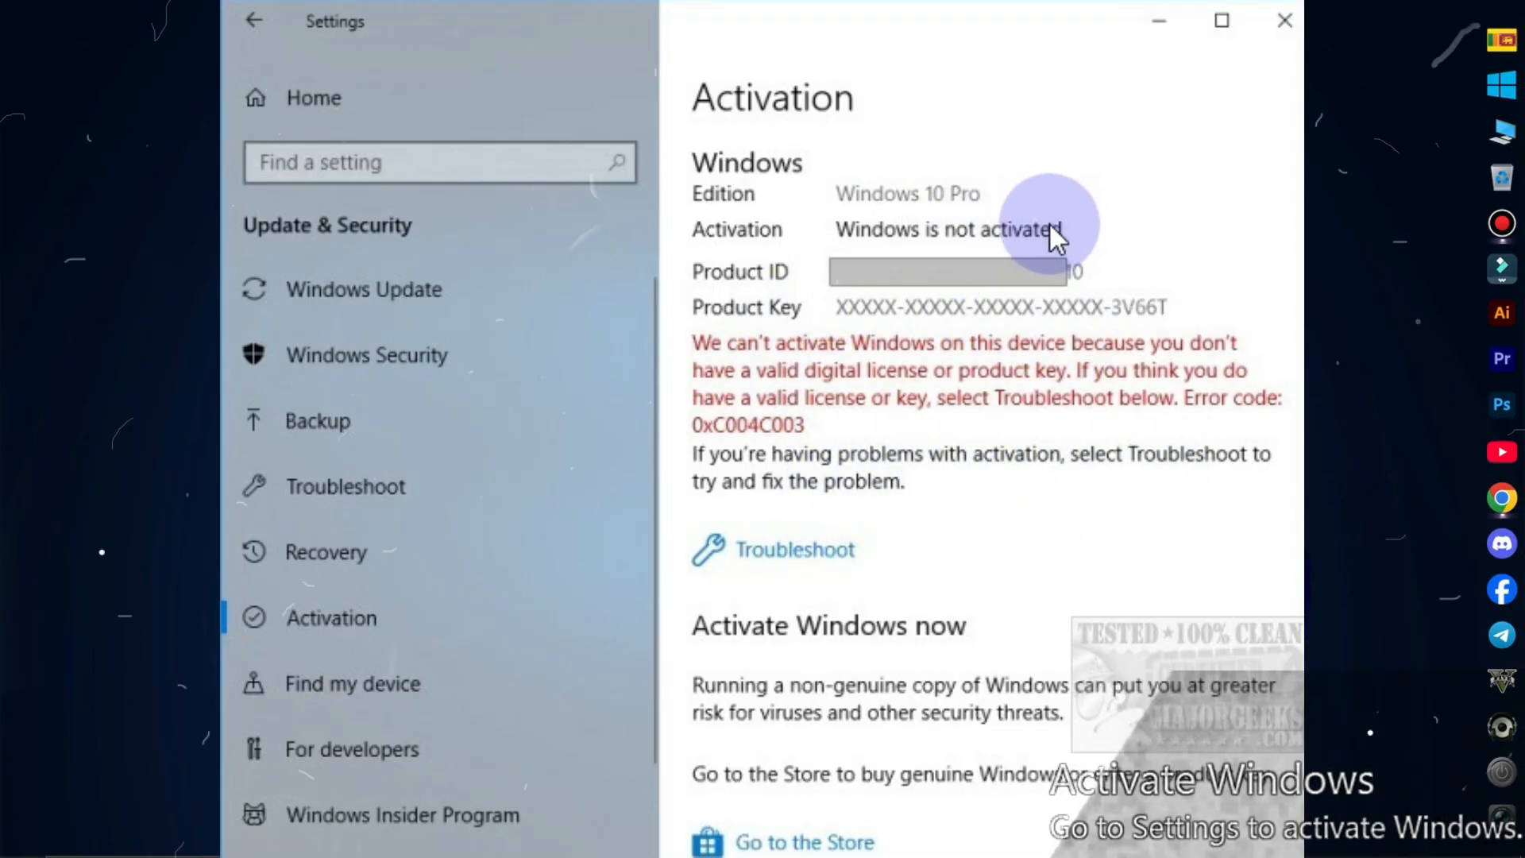
pyautogui.moveTo(871, 604)
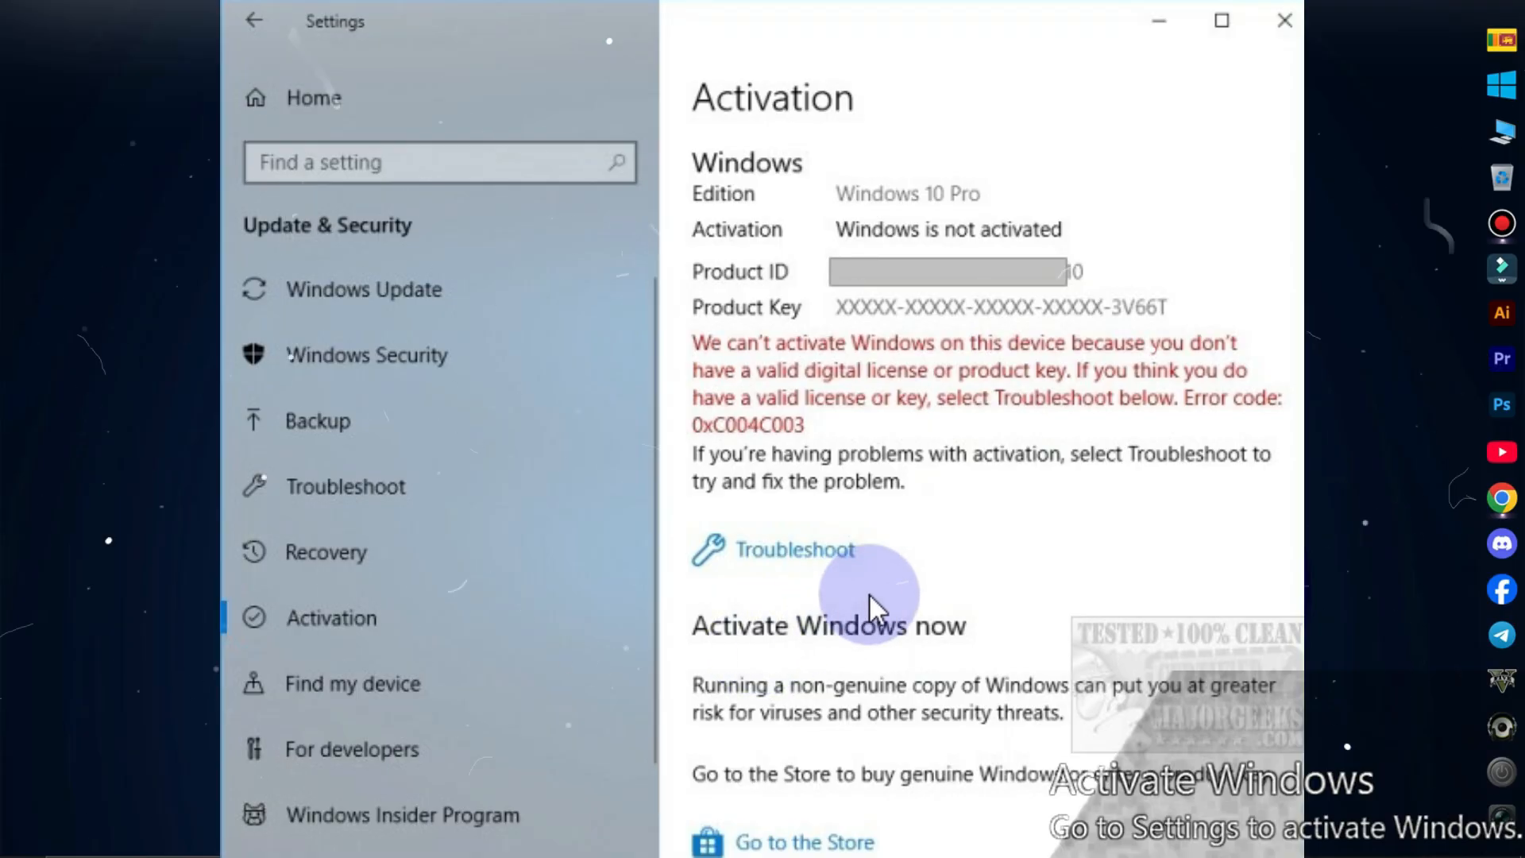
pyautogui.click(1284, 19)
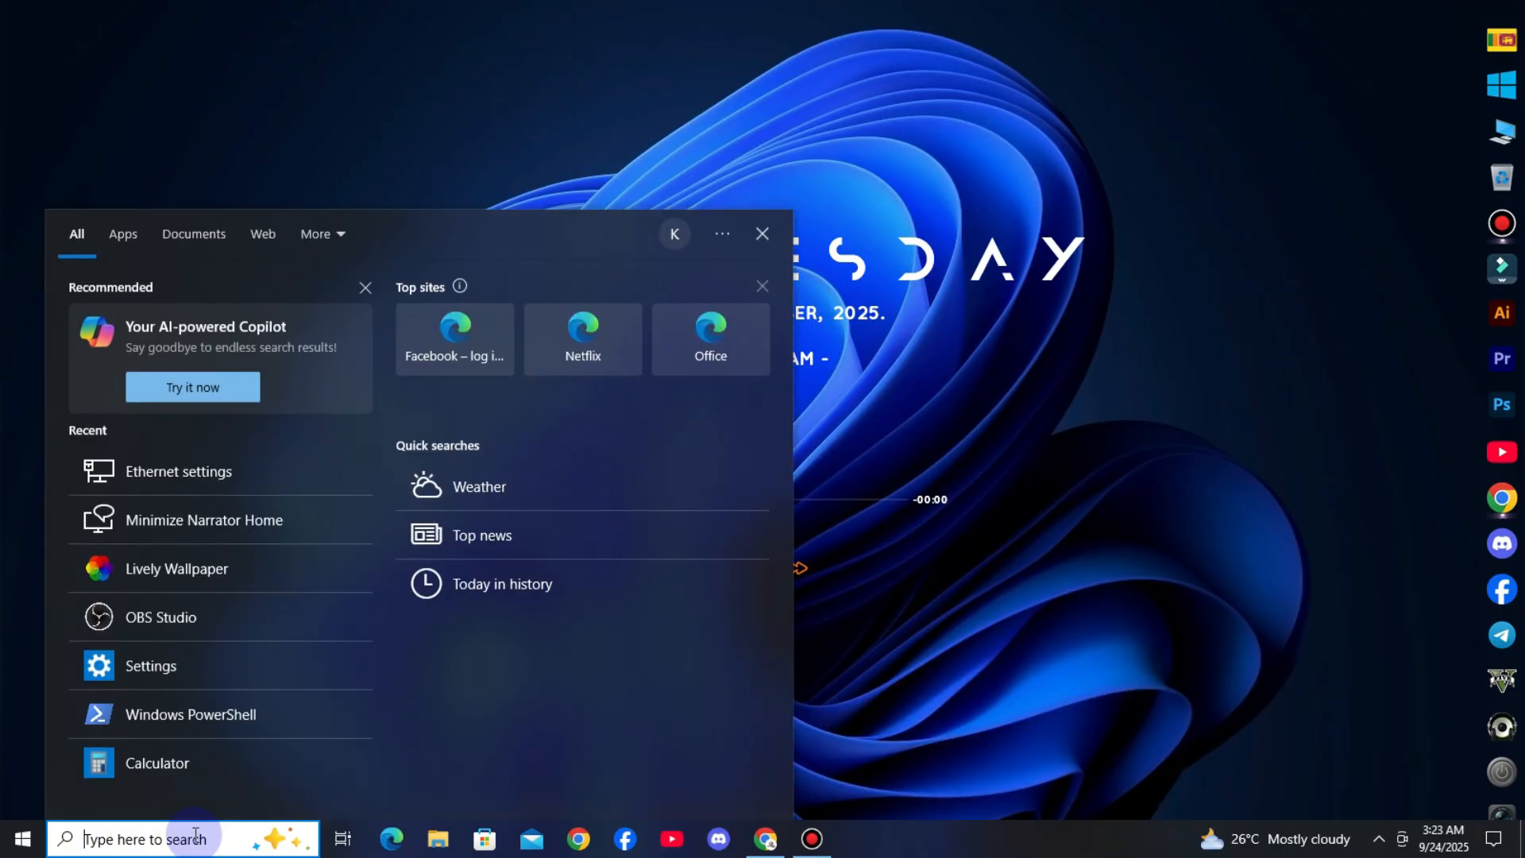
# Step: Search 'power' and launch Windows PowerShell as administrator
pyautogui.write('power')
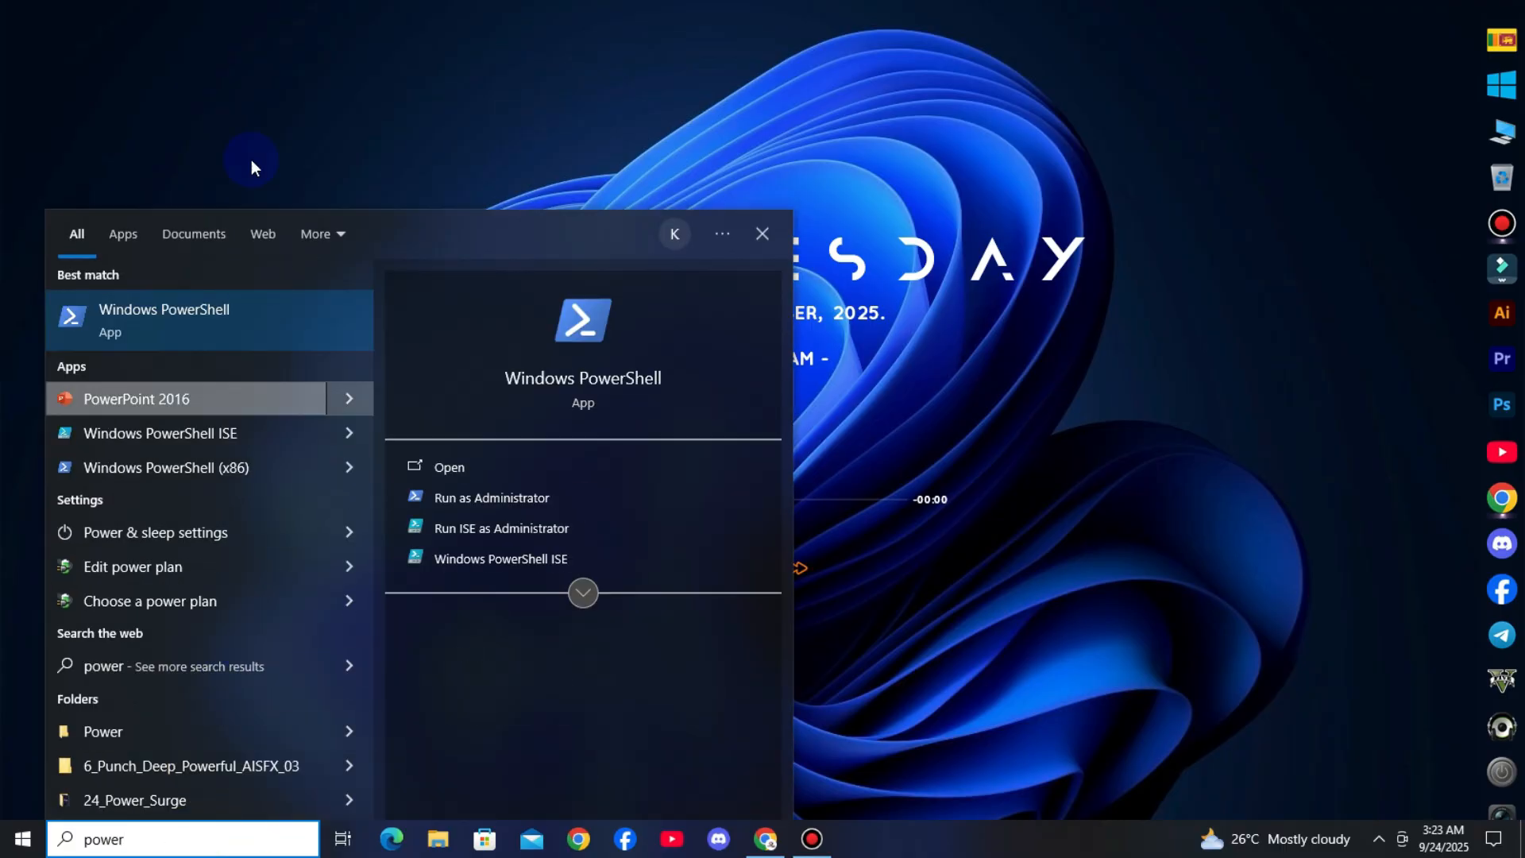
pyautogui.rightClick(164, 320)
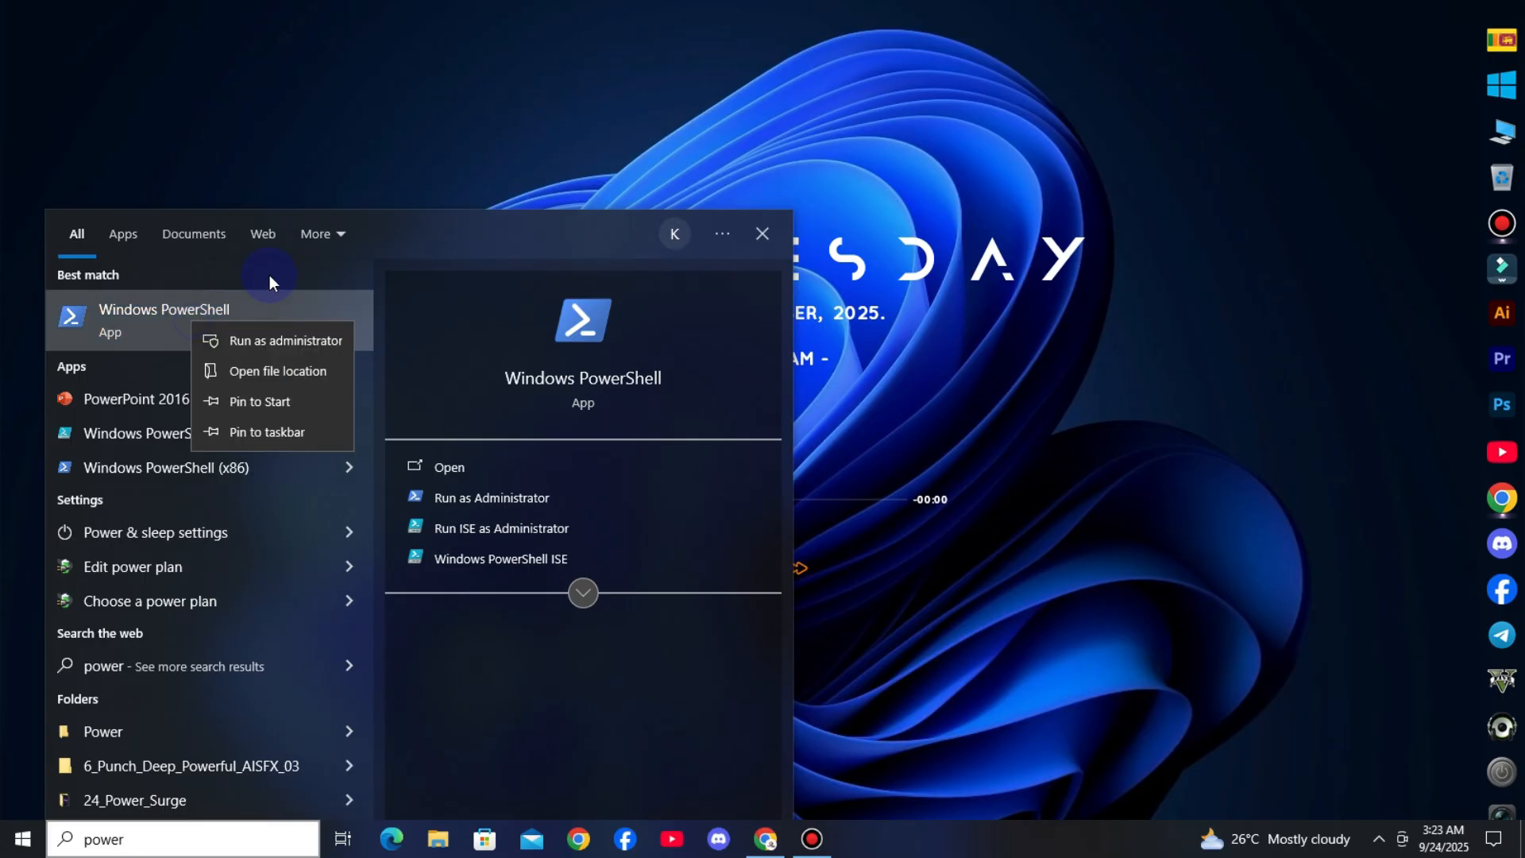
pyautogui.moveTo(245, 340)
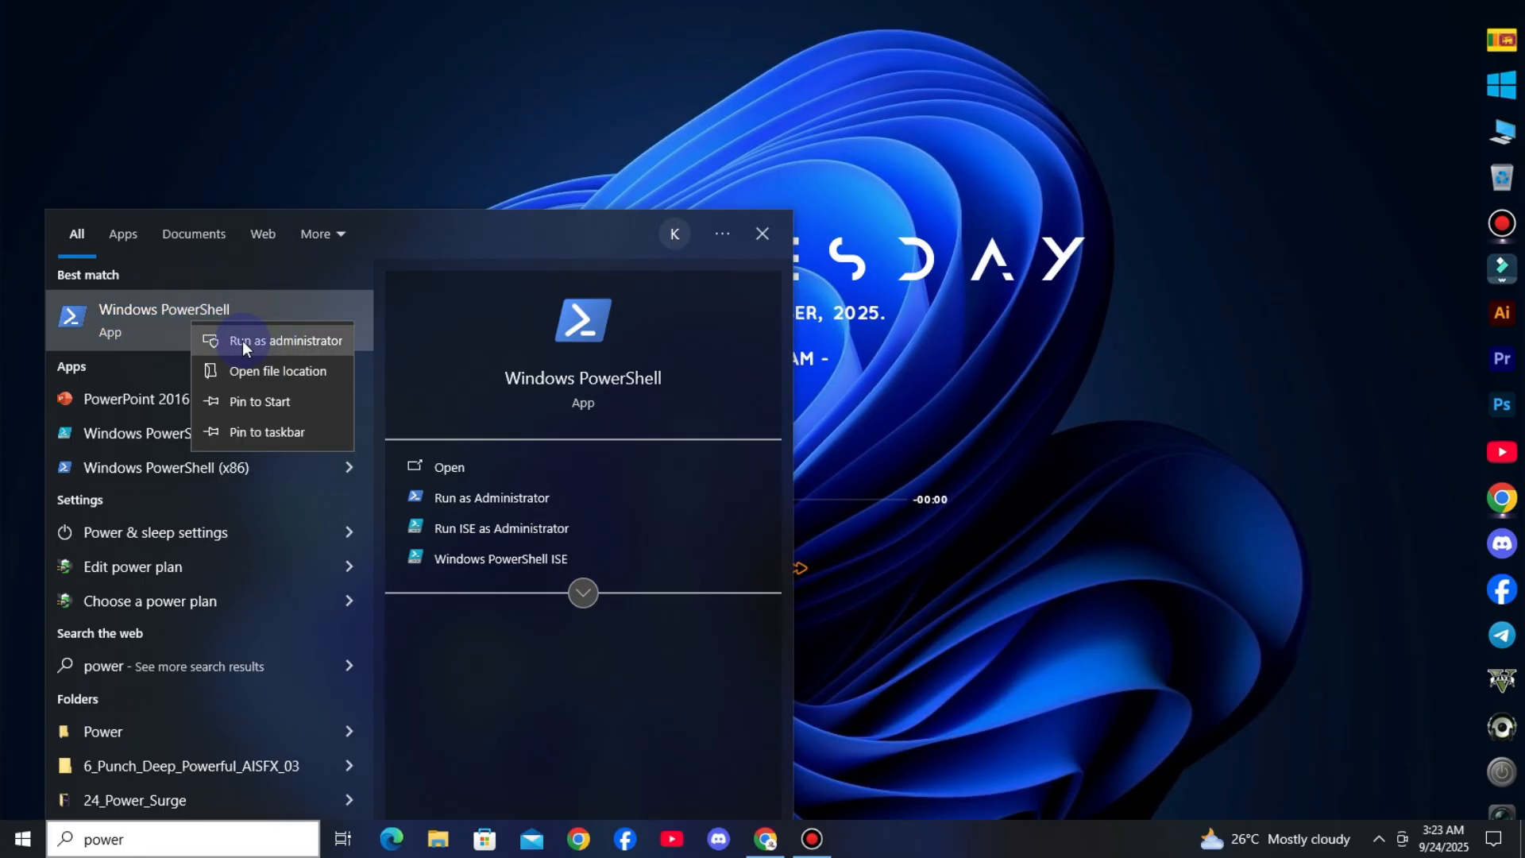
pyautogui.click(284, 340)
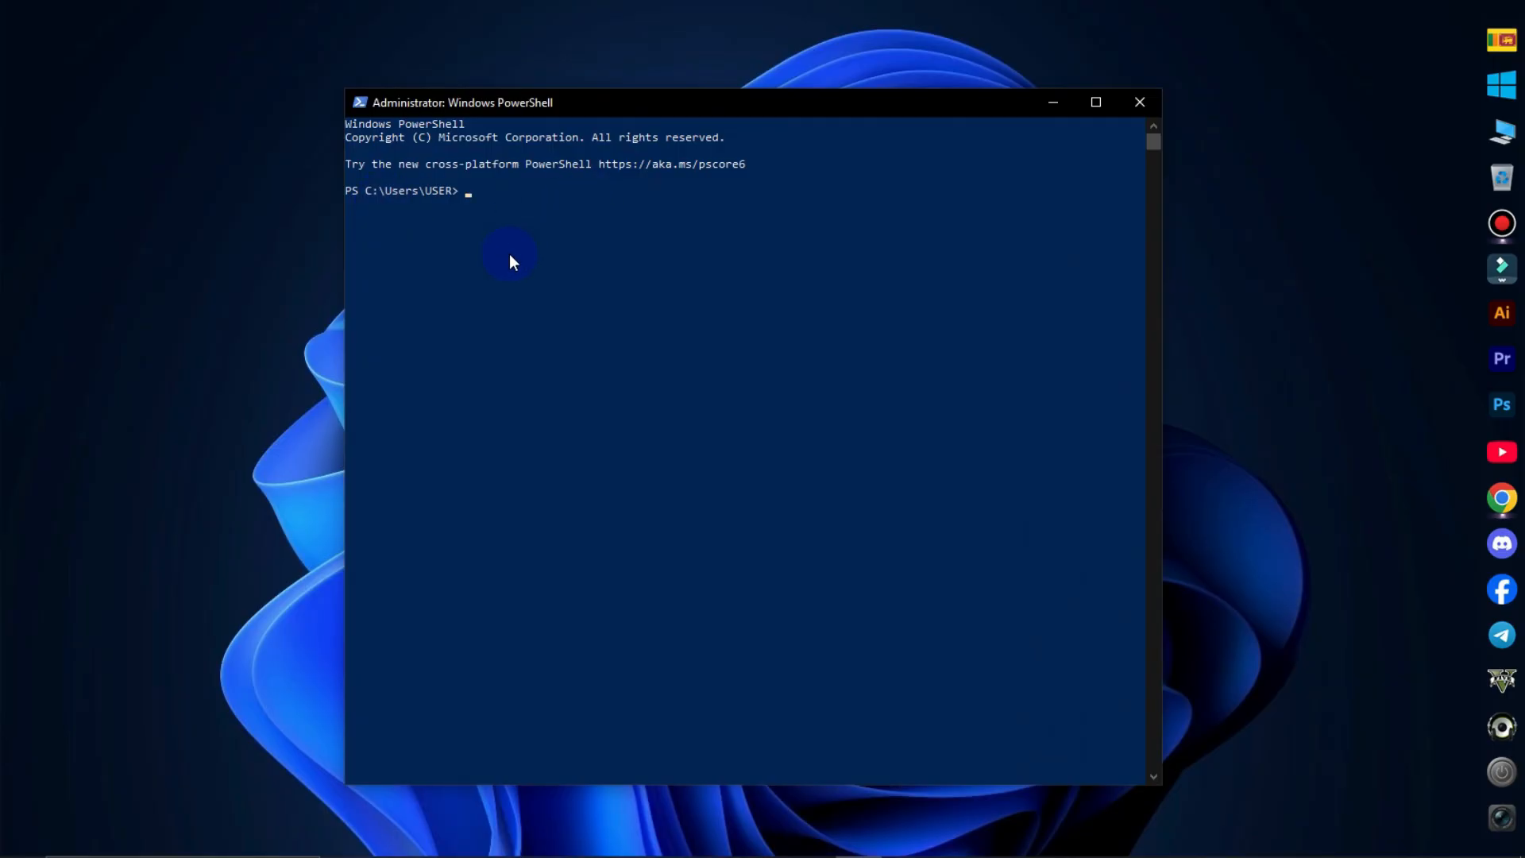
pyautogui.moveTo(547, 327)
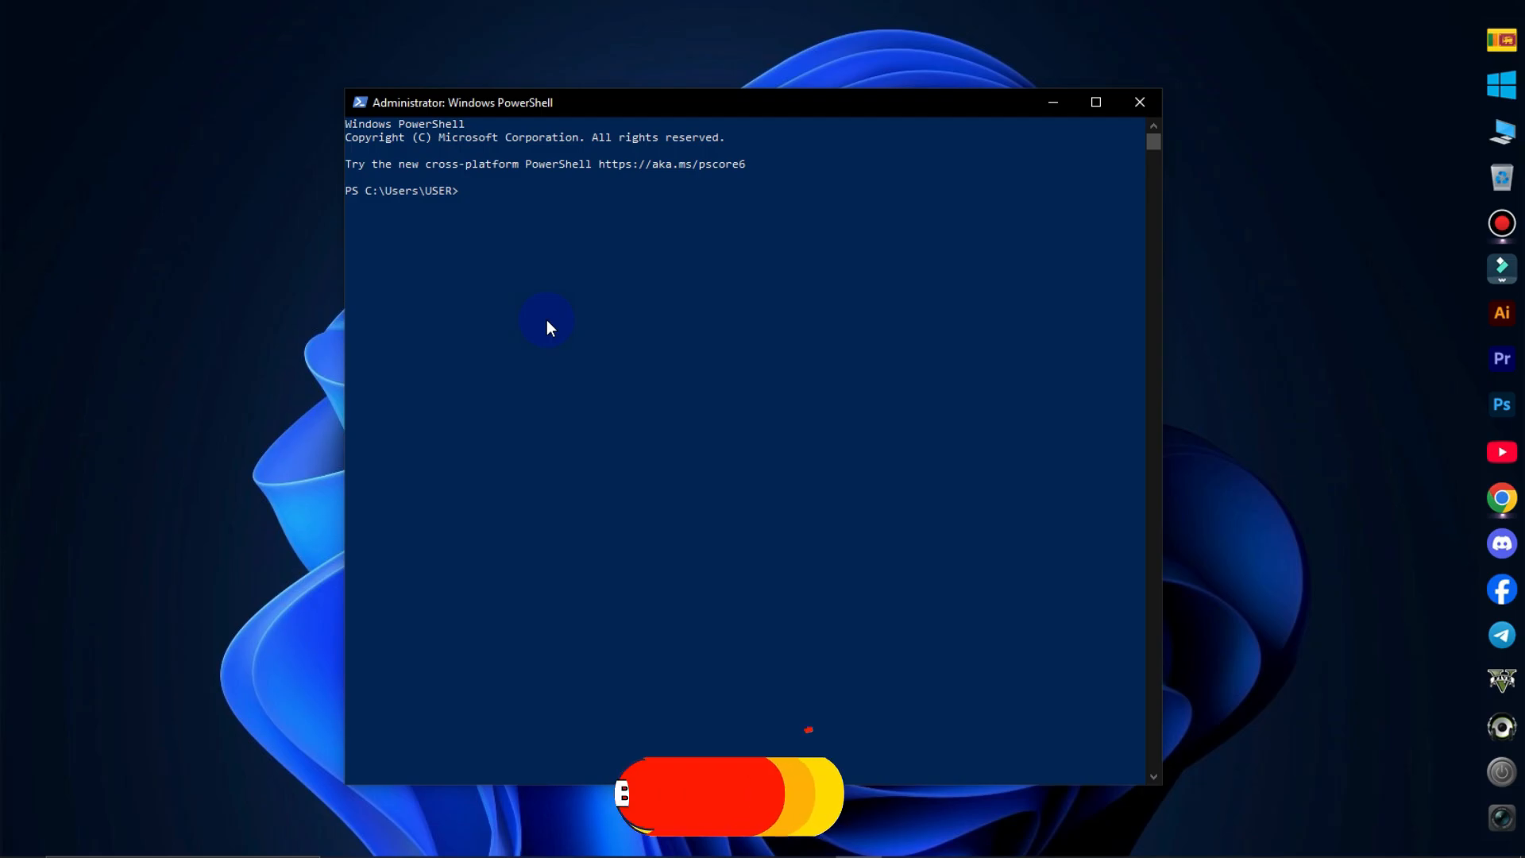
pyautogui.moveTo(463, 189)
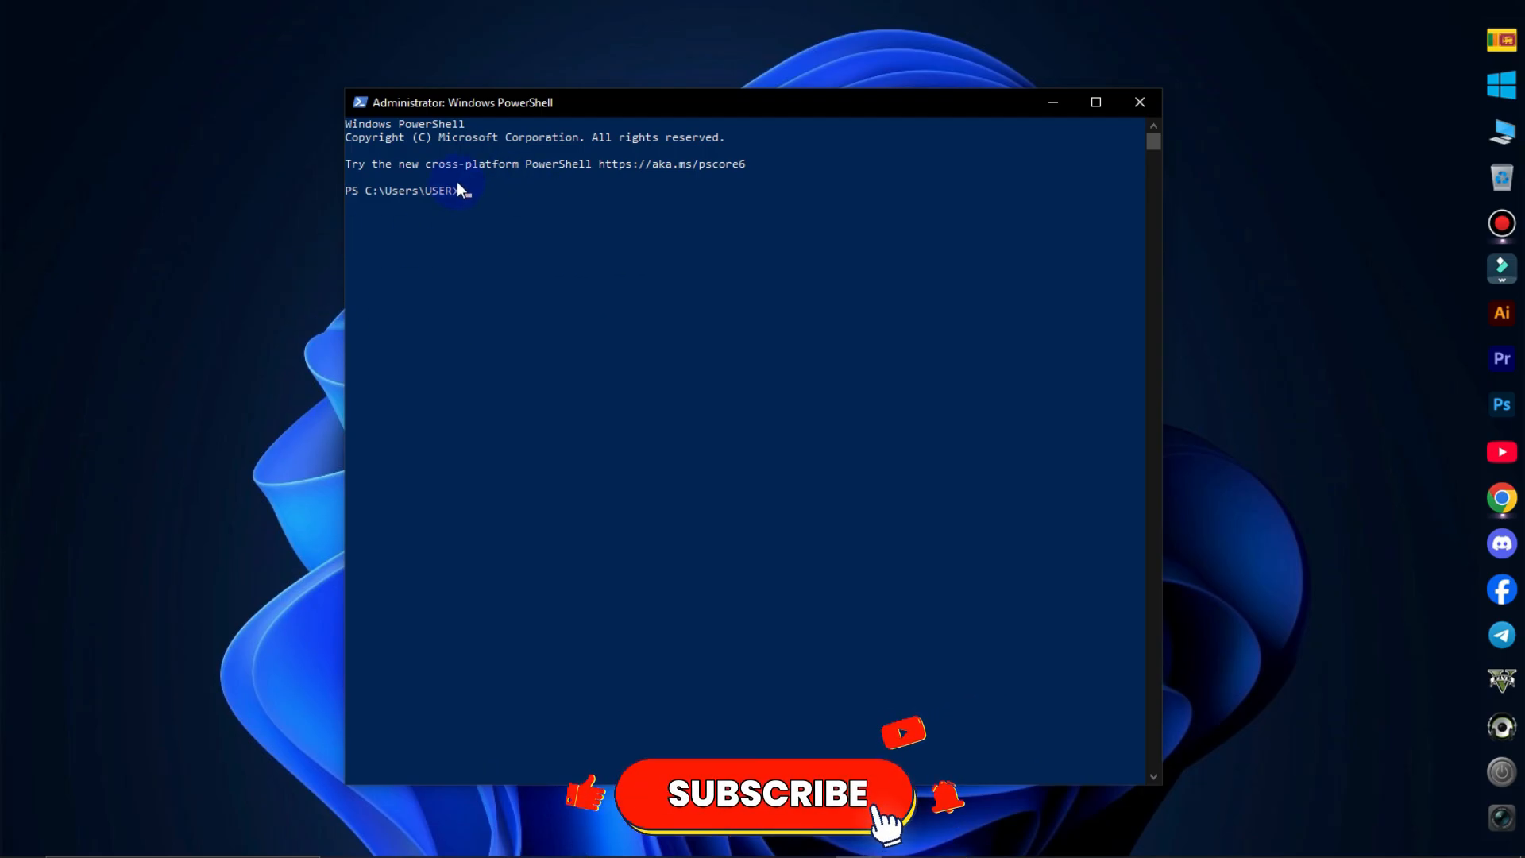
pyautogui.moveTo(575, 398)
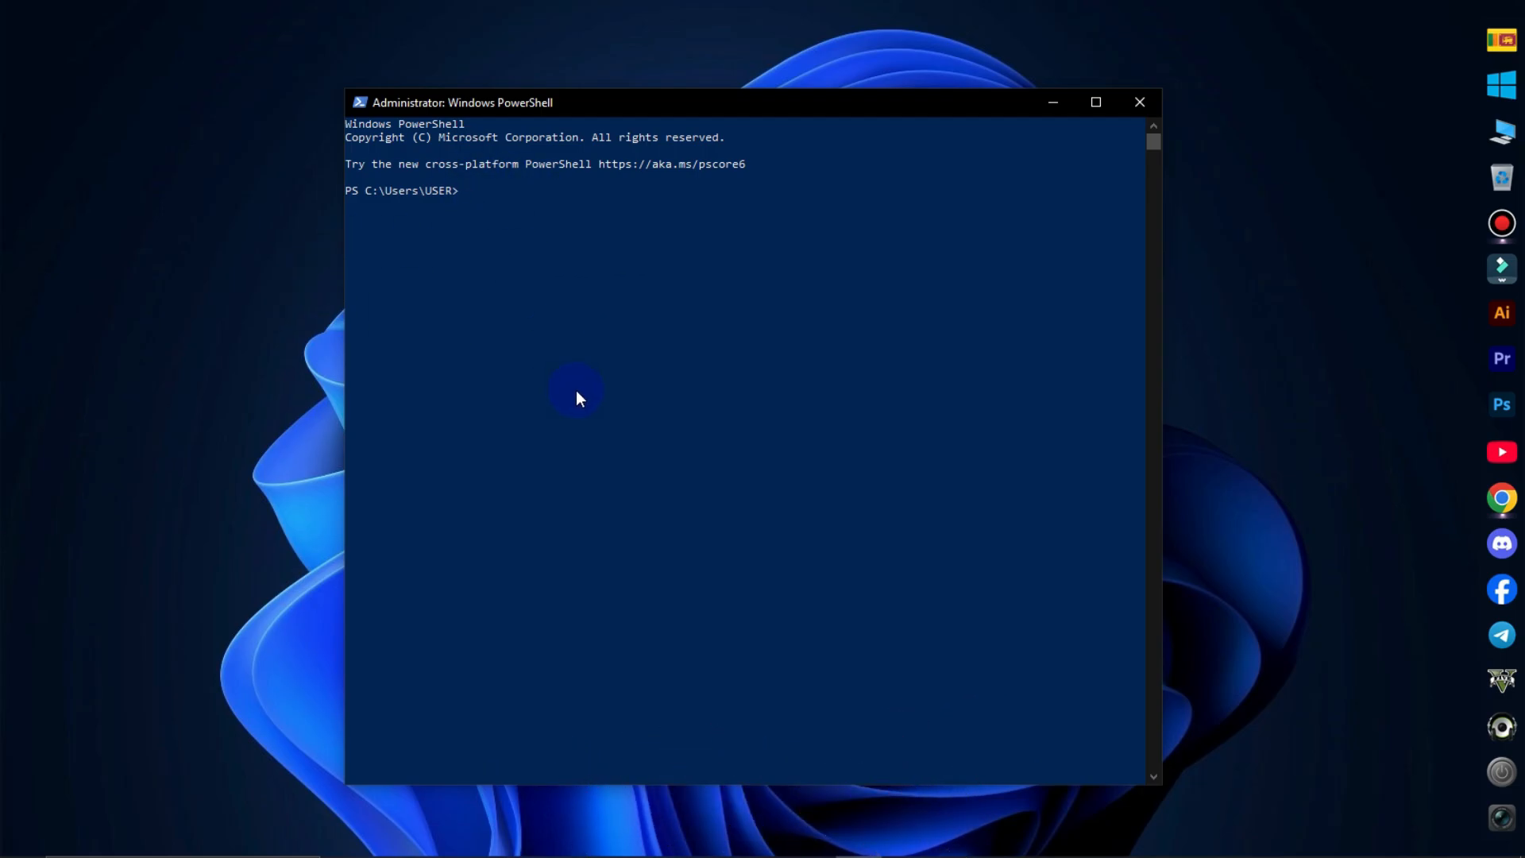
pyautogui.write('irm https:')
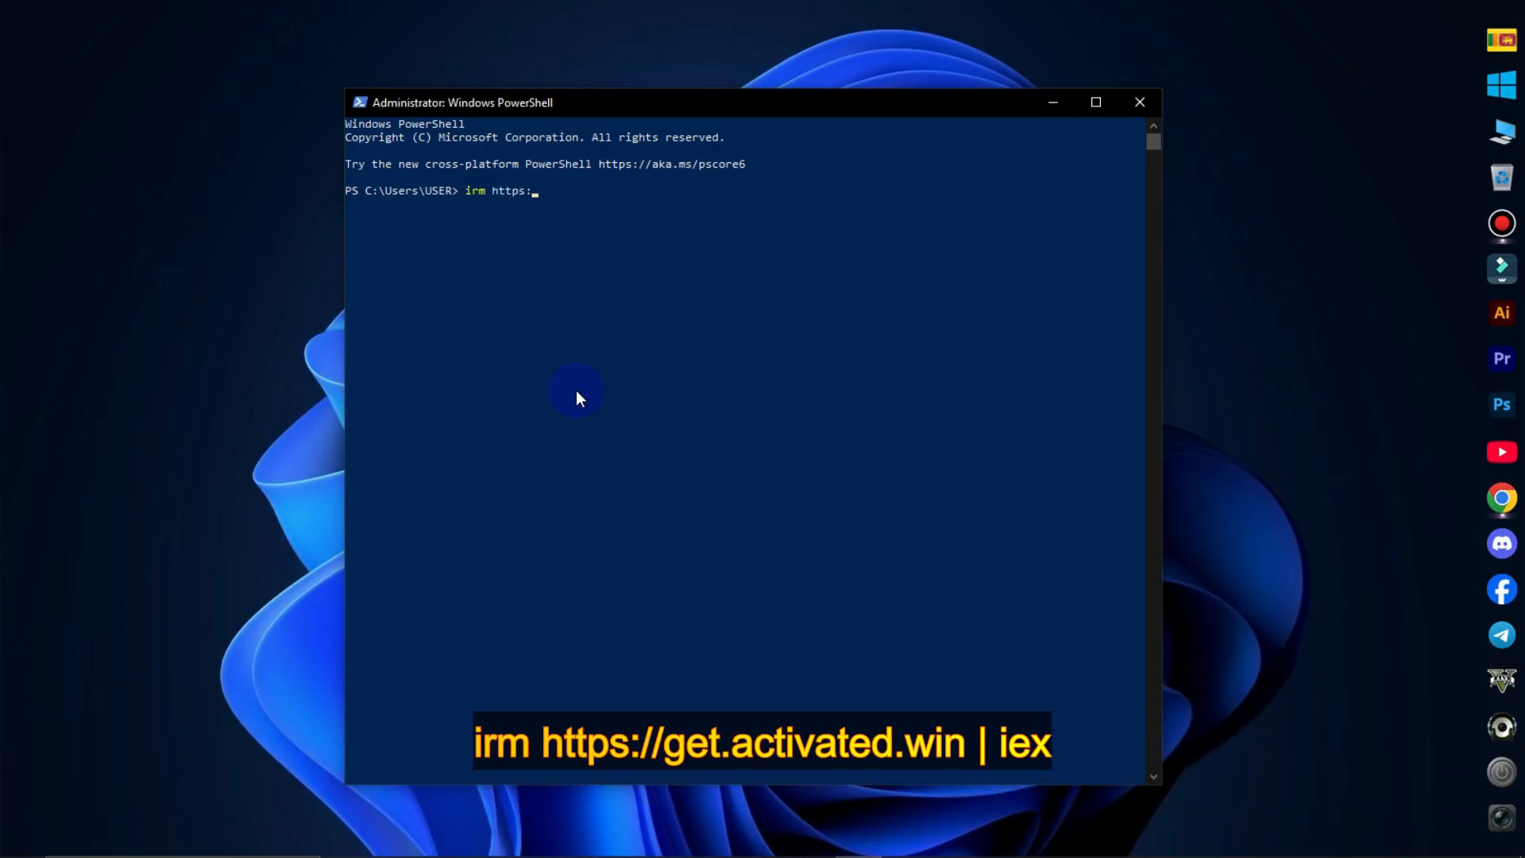
pyautogui.write('get.act')
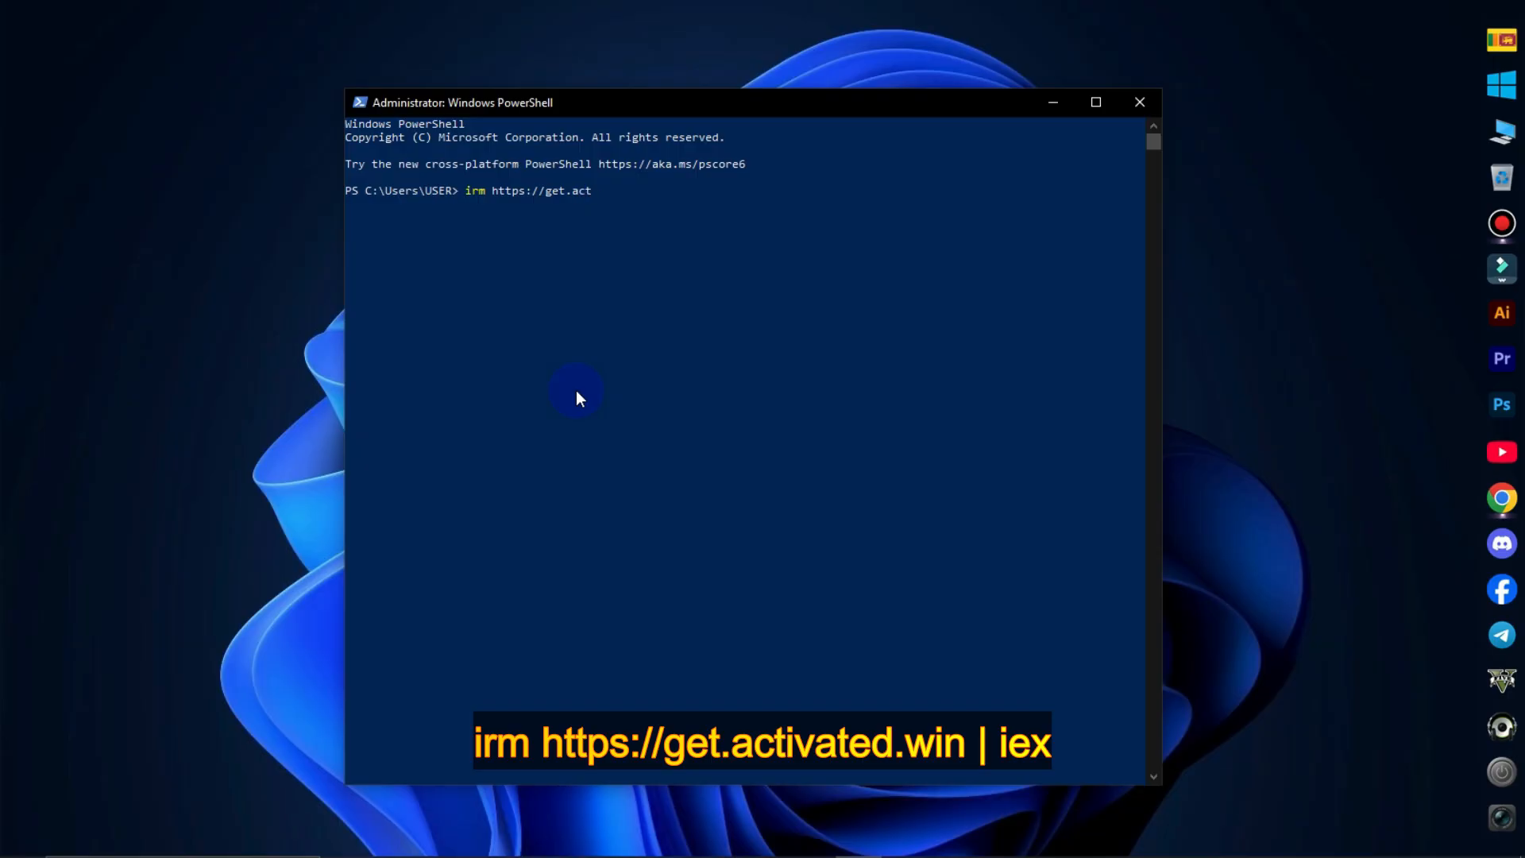
pyautogui.write('ivated')
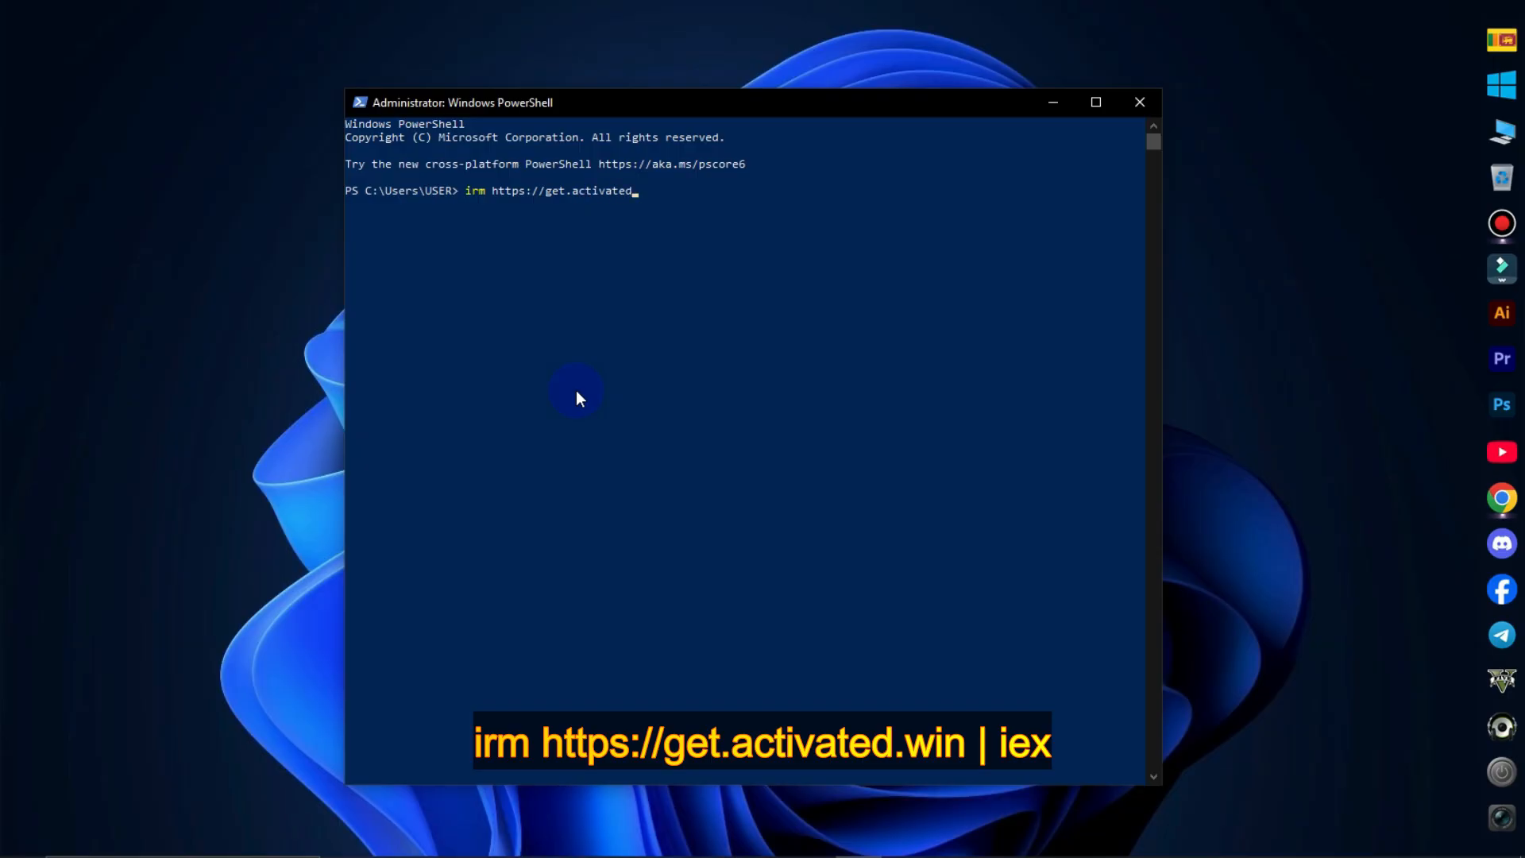
pyautogui.write('.win | ie')
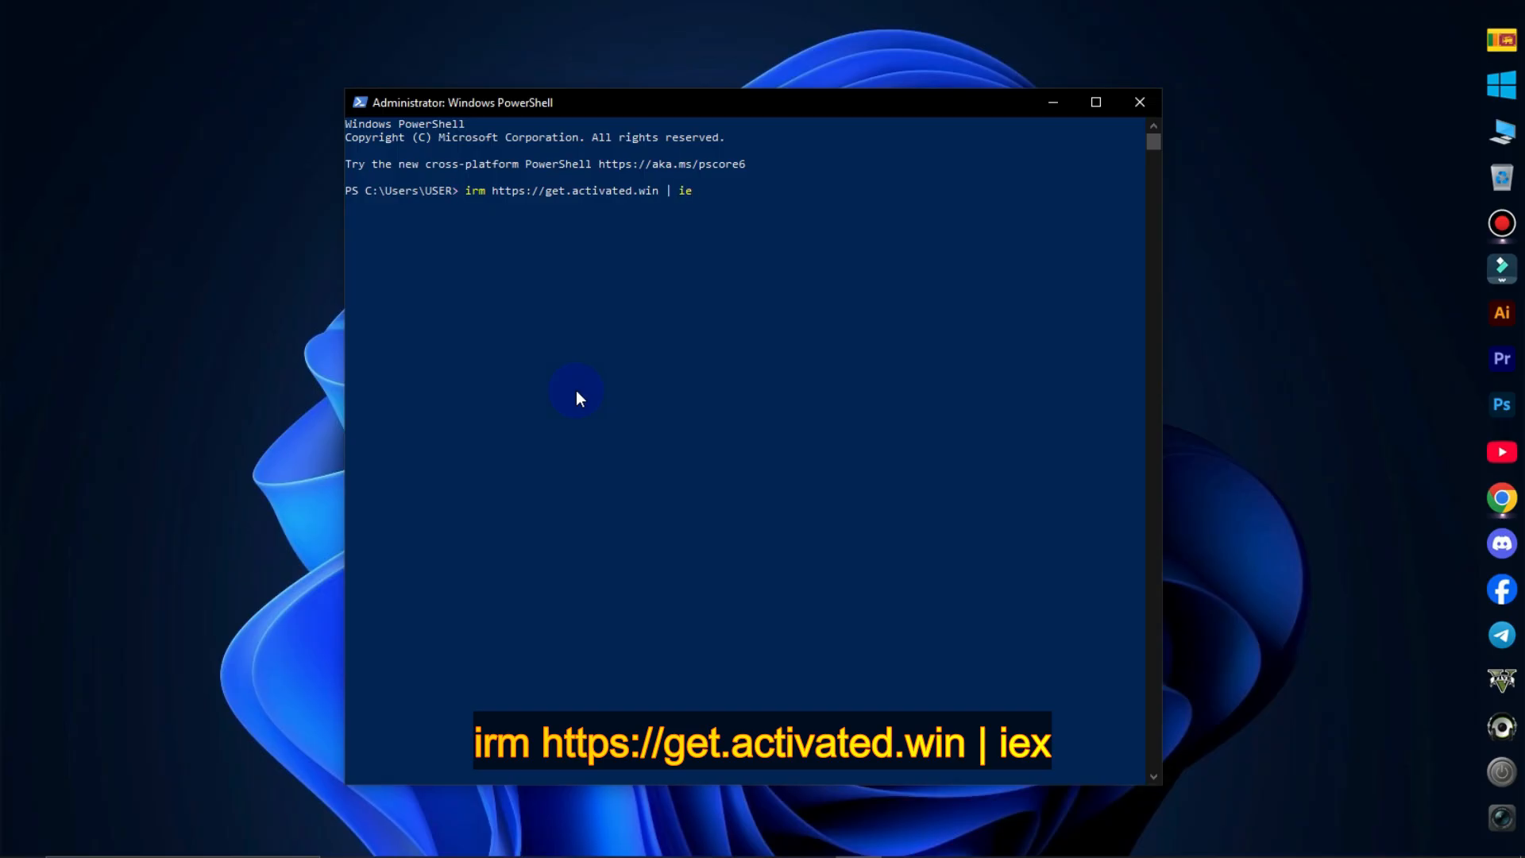
pyautogui.write('x')
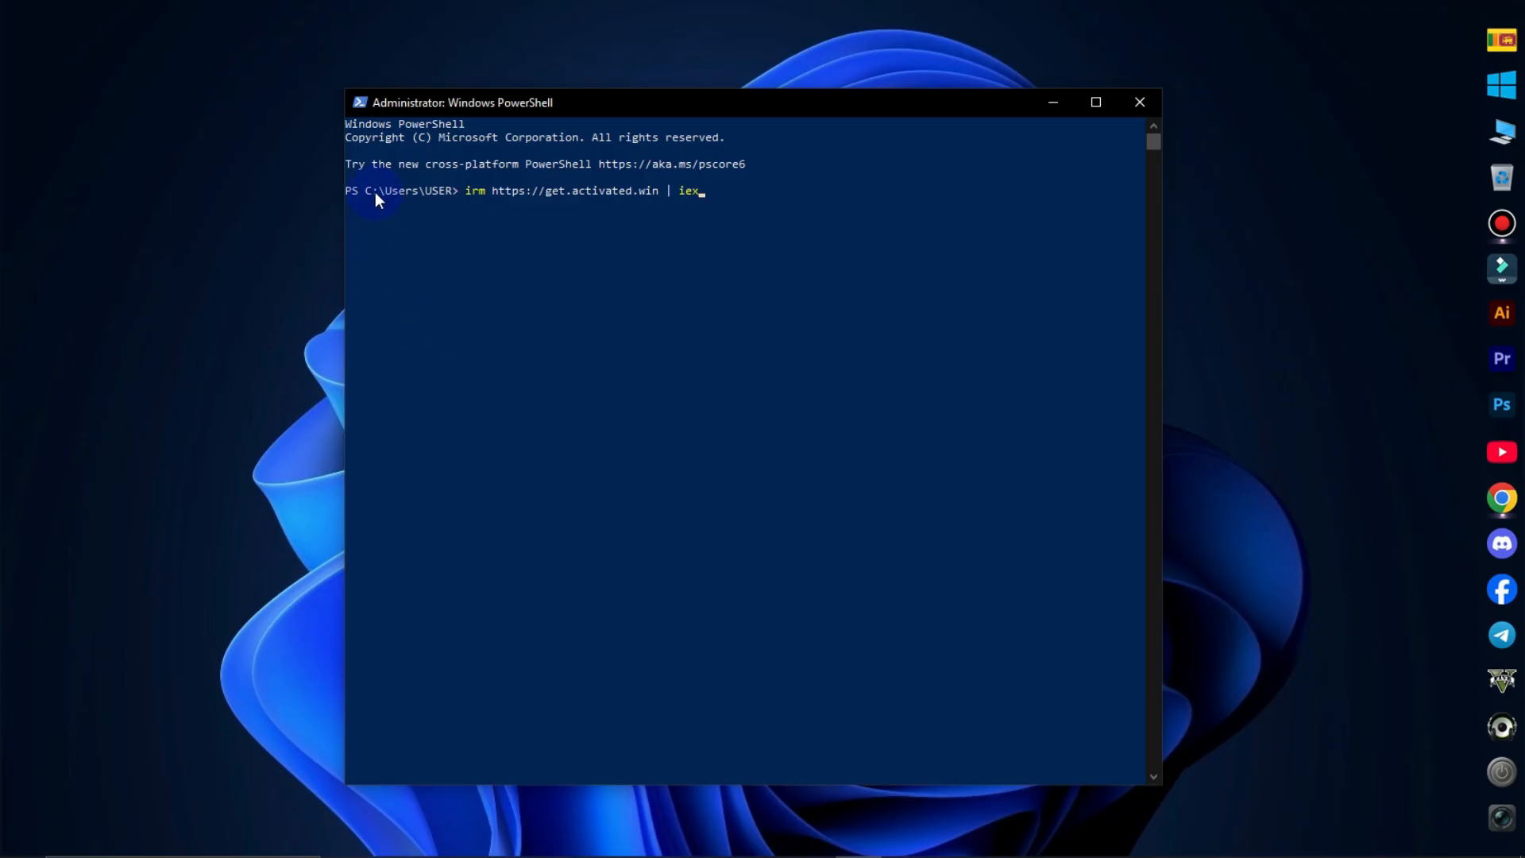
pyautogui.press('Return')
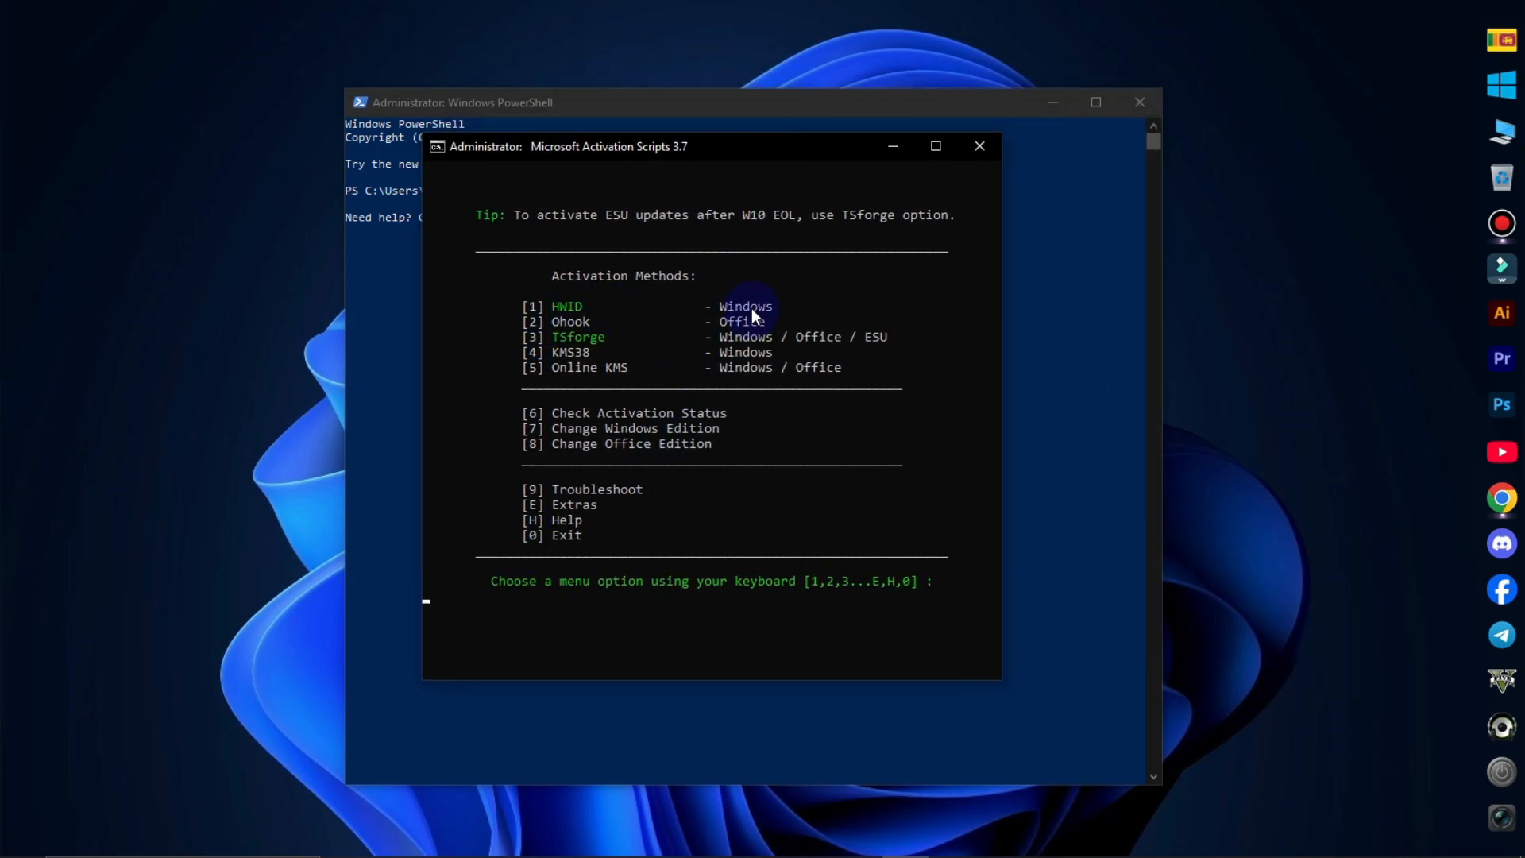
pyautogui.moveTo(536, 435)
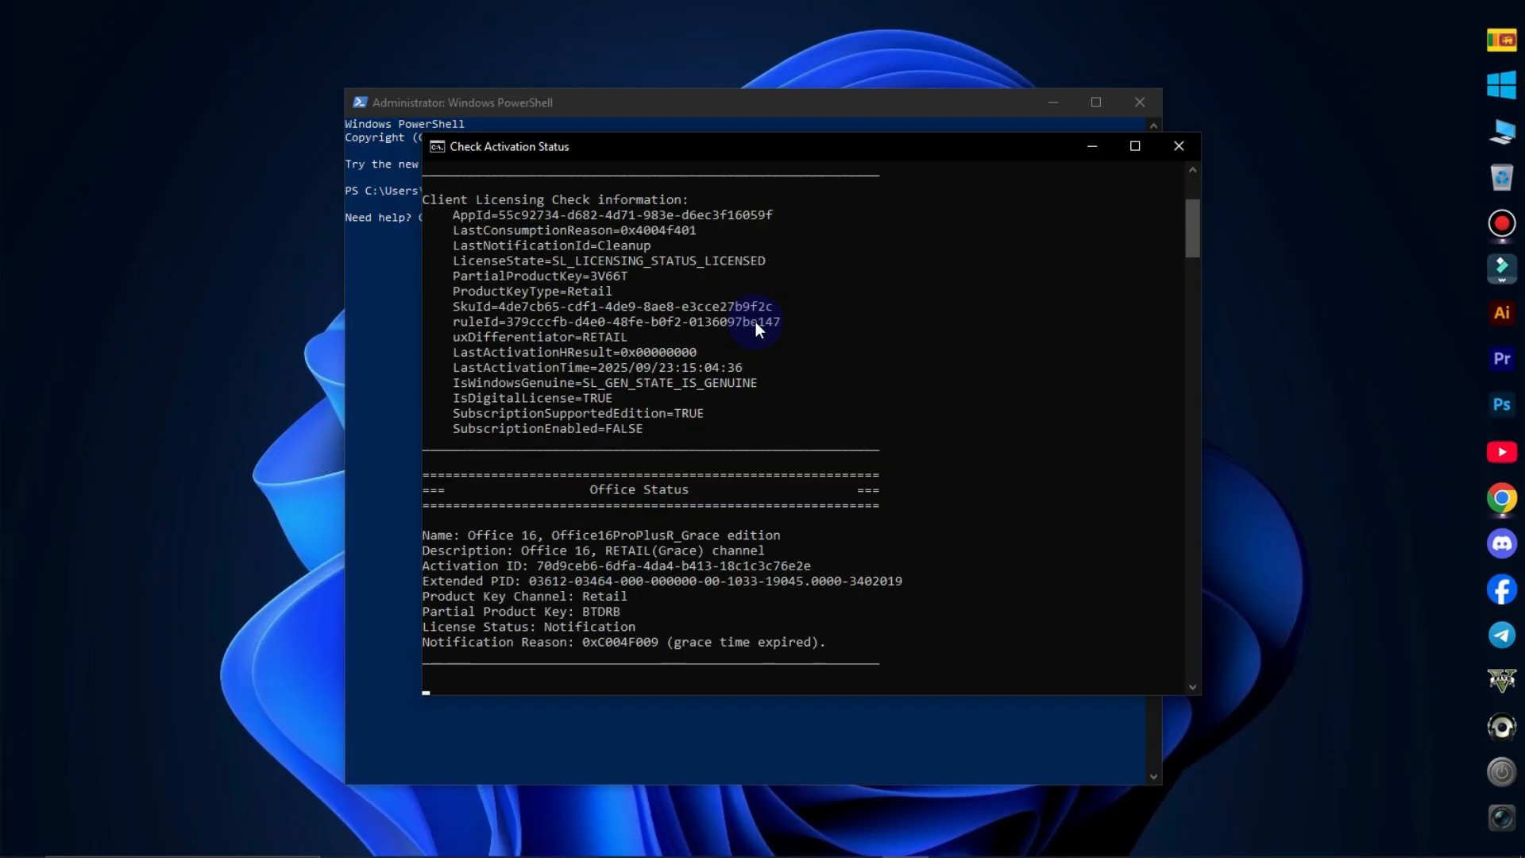
# Step: Scroll up the Check Activation Status report showing Windows permanently activated
pyautogui.scroll(3)
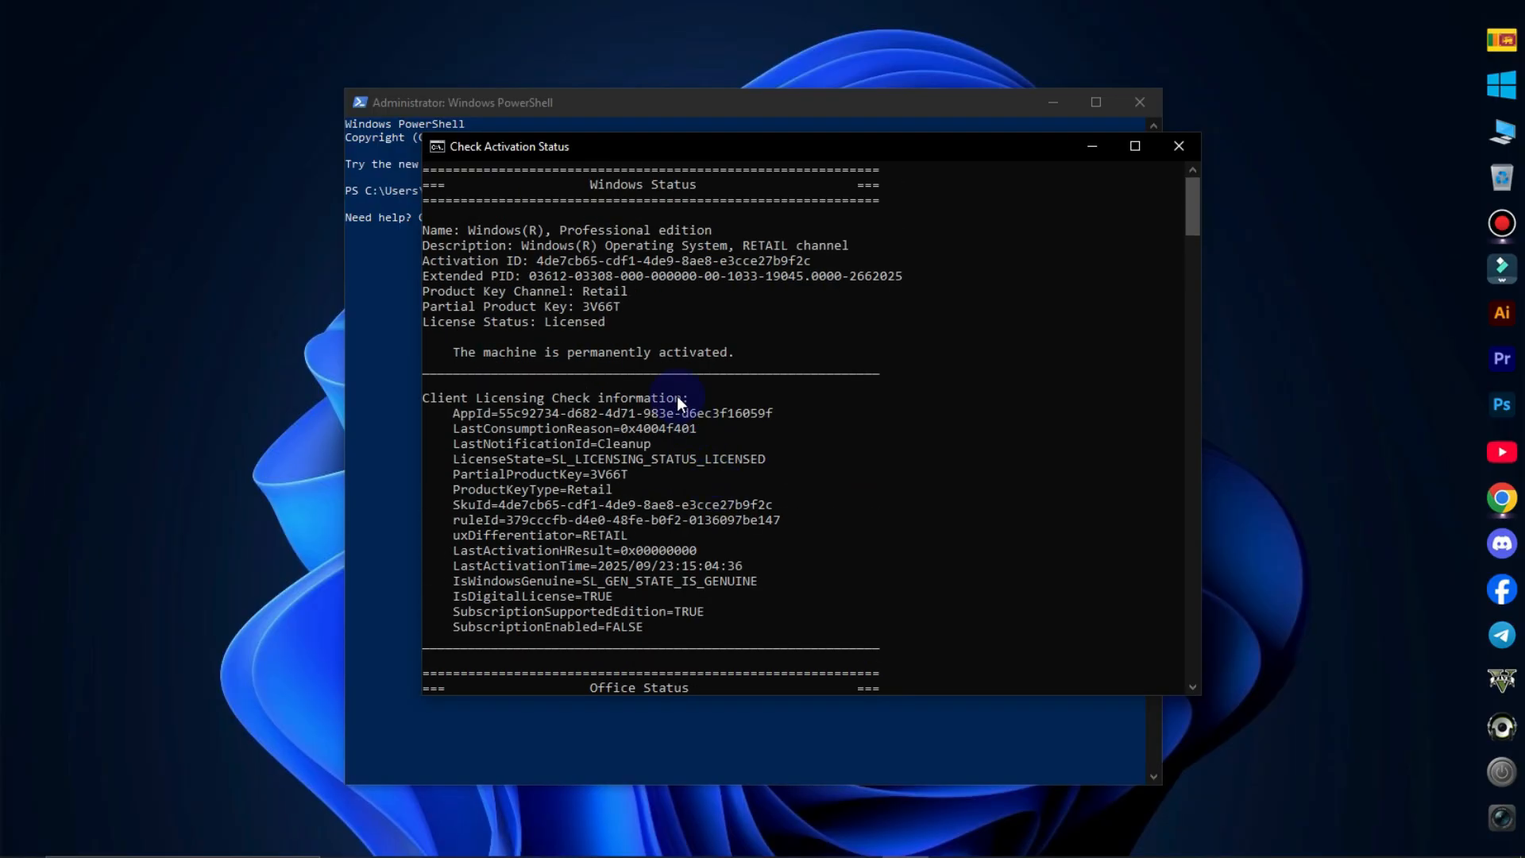
pyautogui.moveTo(496, 295)
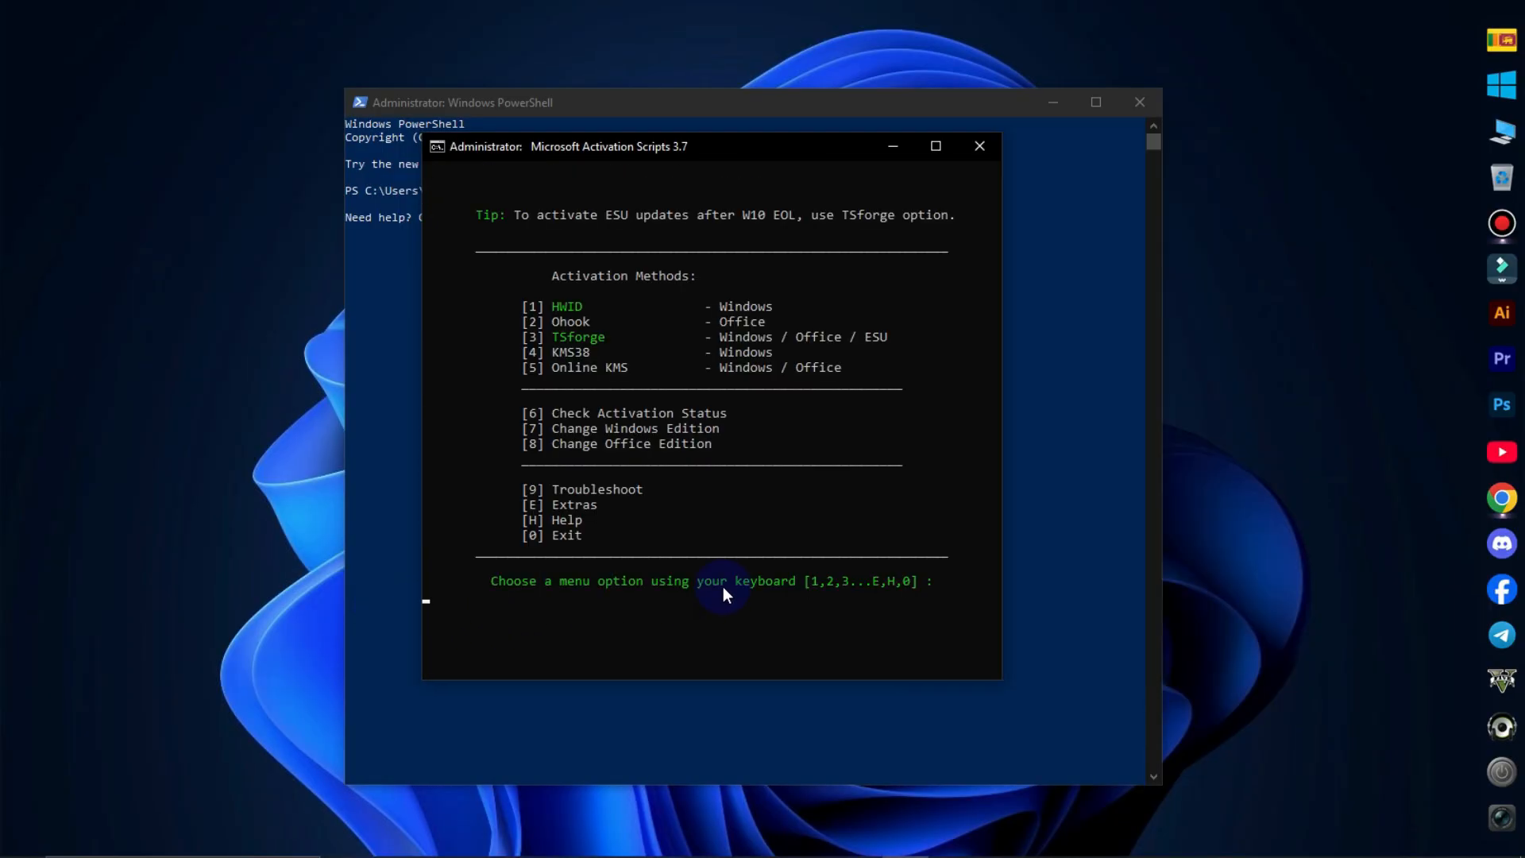
pyautogui.moveTo(560, 315)
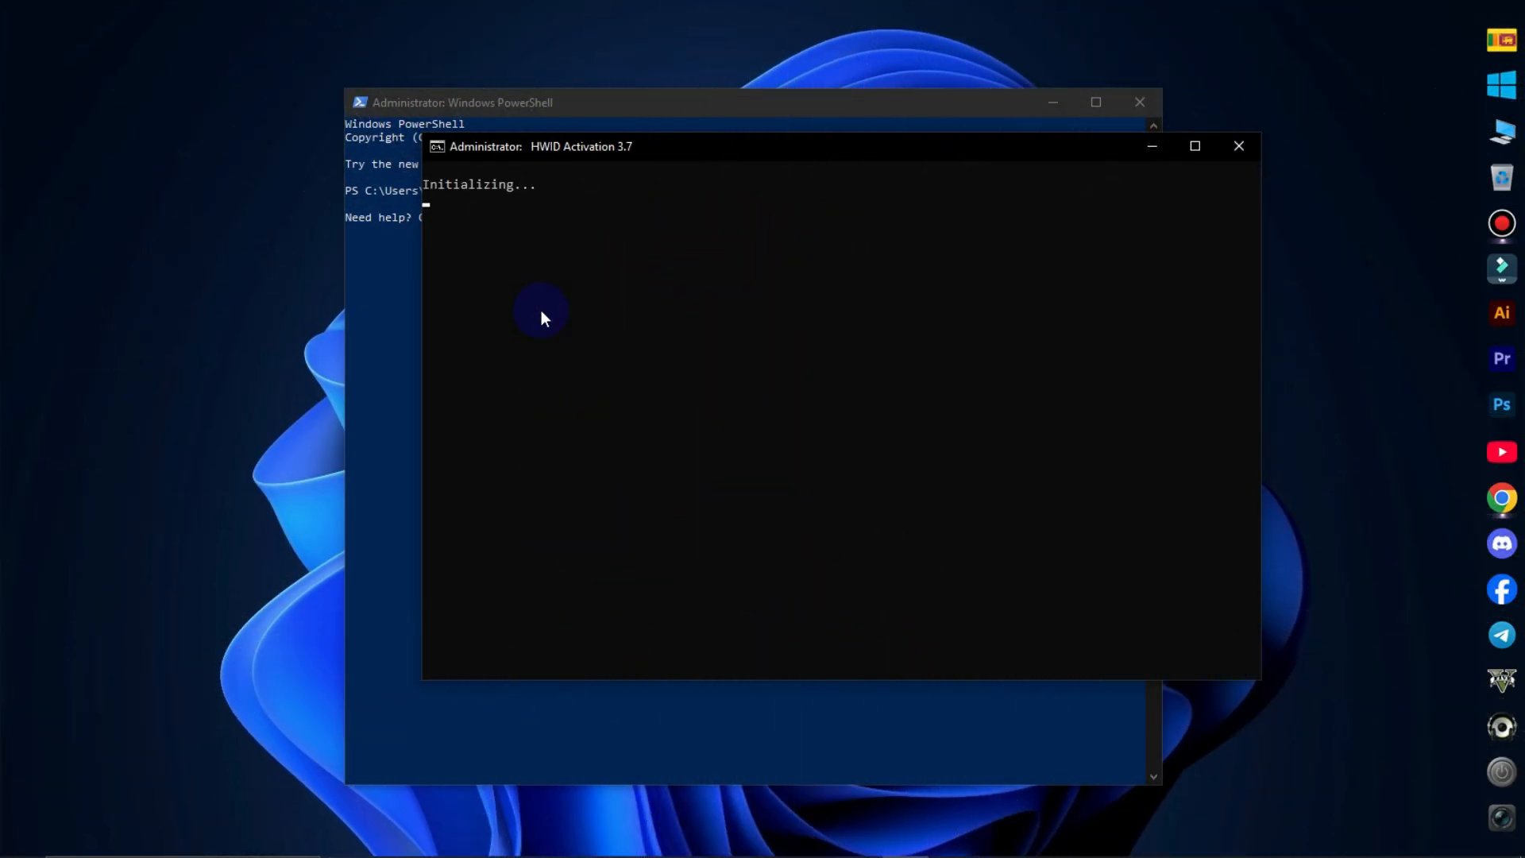
pyautogui.moveTo(731, 255)
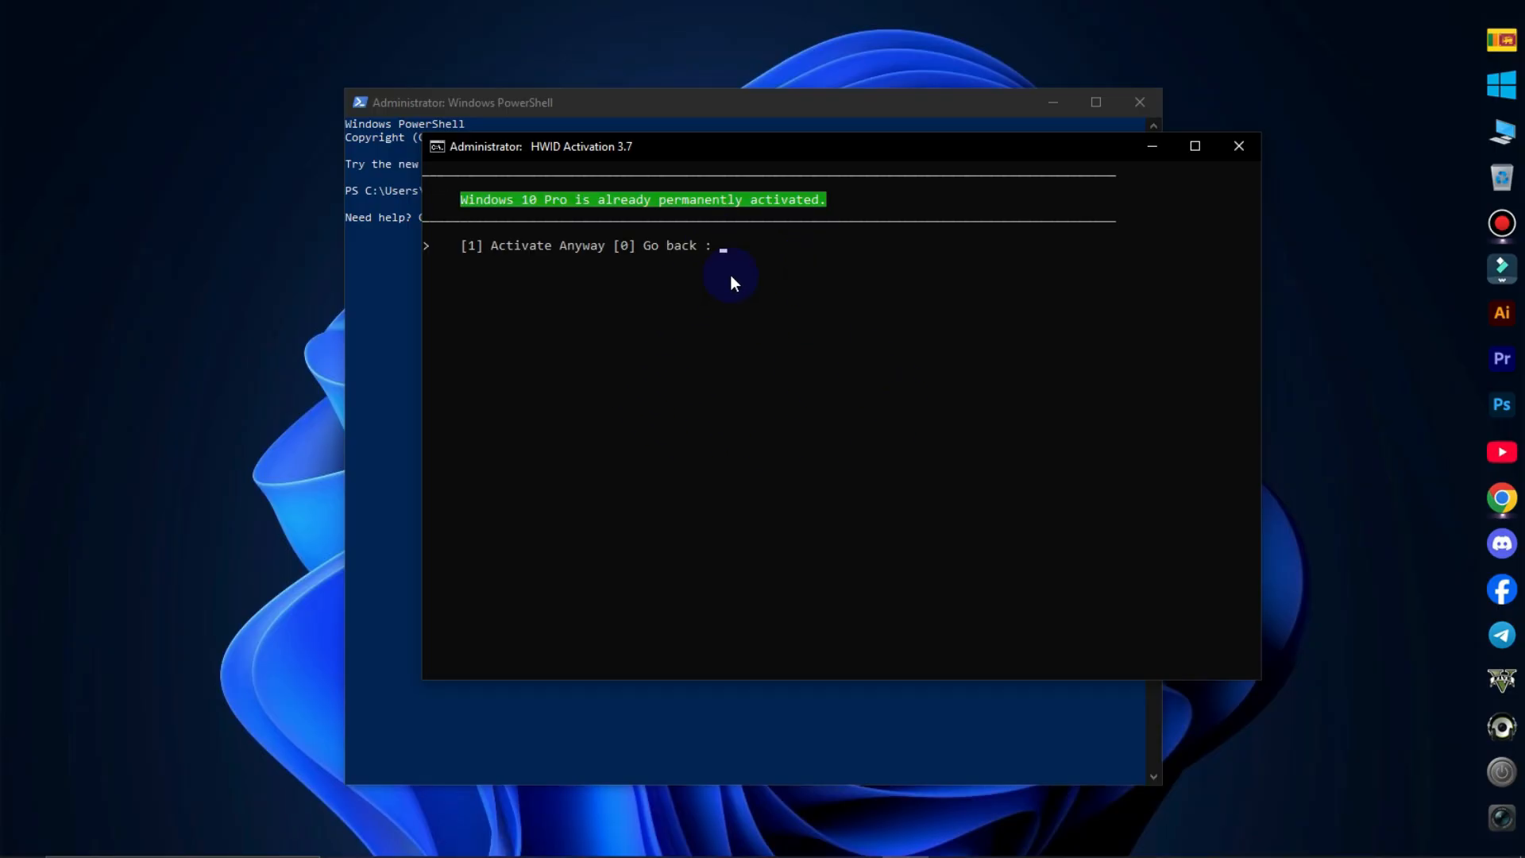
pyautogui.moveTo(499, 211)
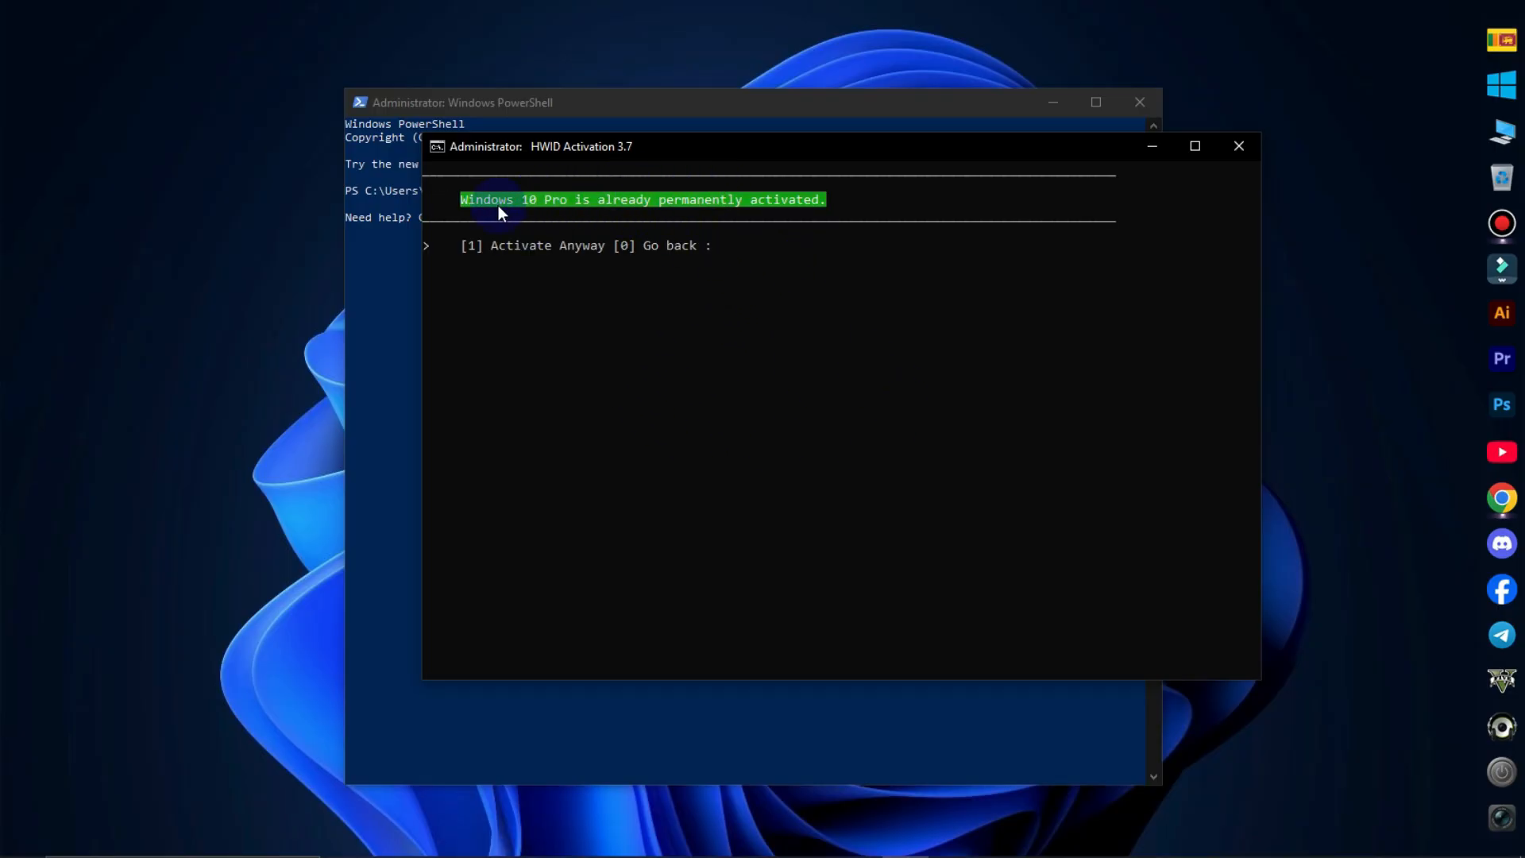
pyautogui.moveTo(816, 210)
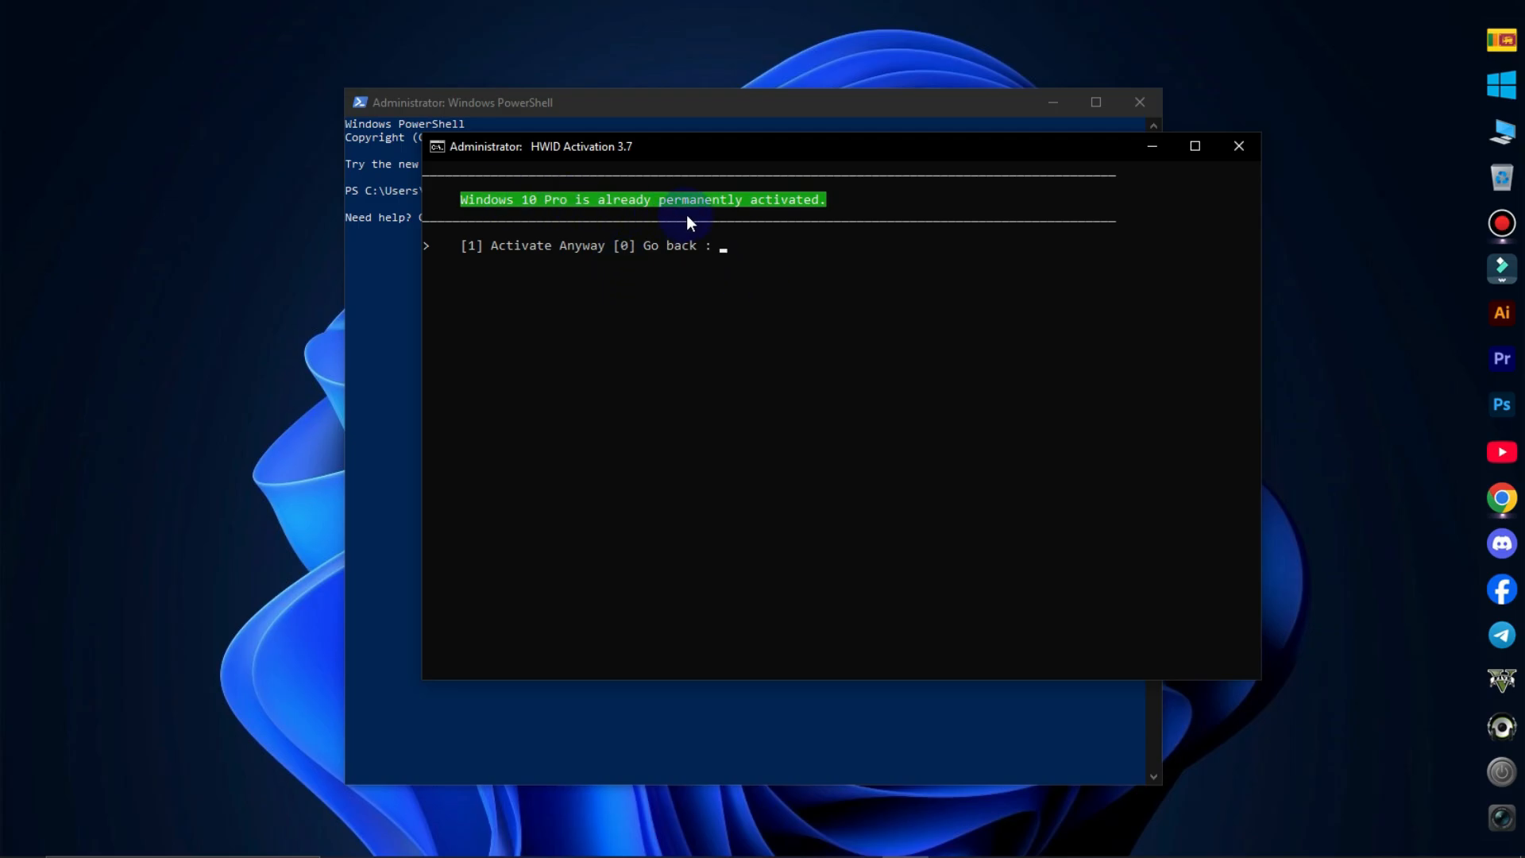
pyautogui.moveTo(876, 159)
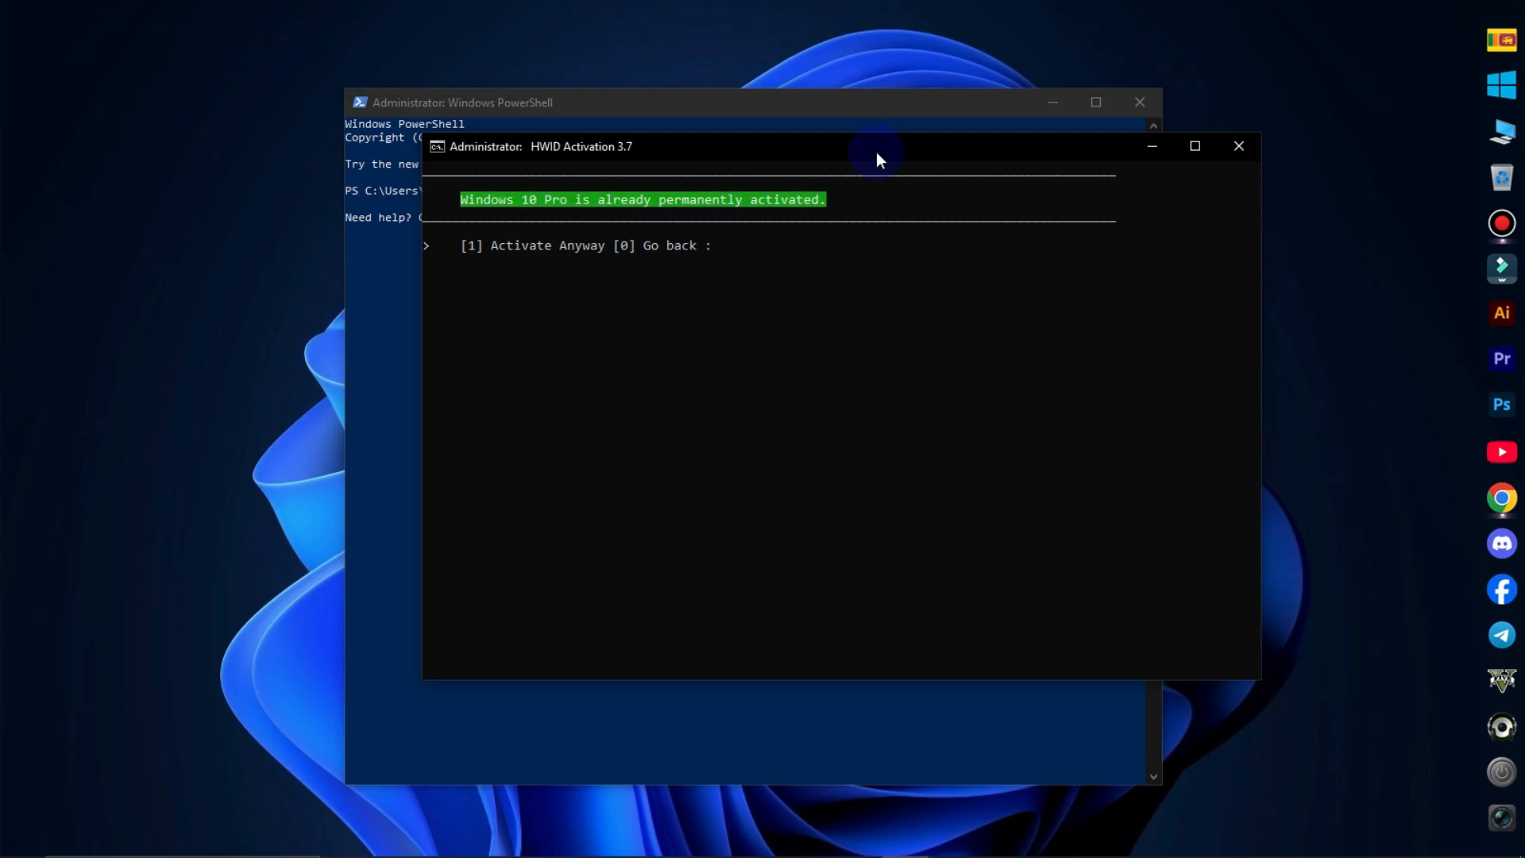
pyautogui.moveTo(708, 245)
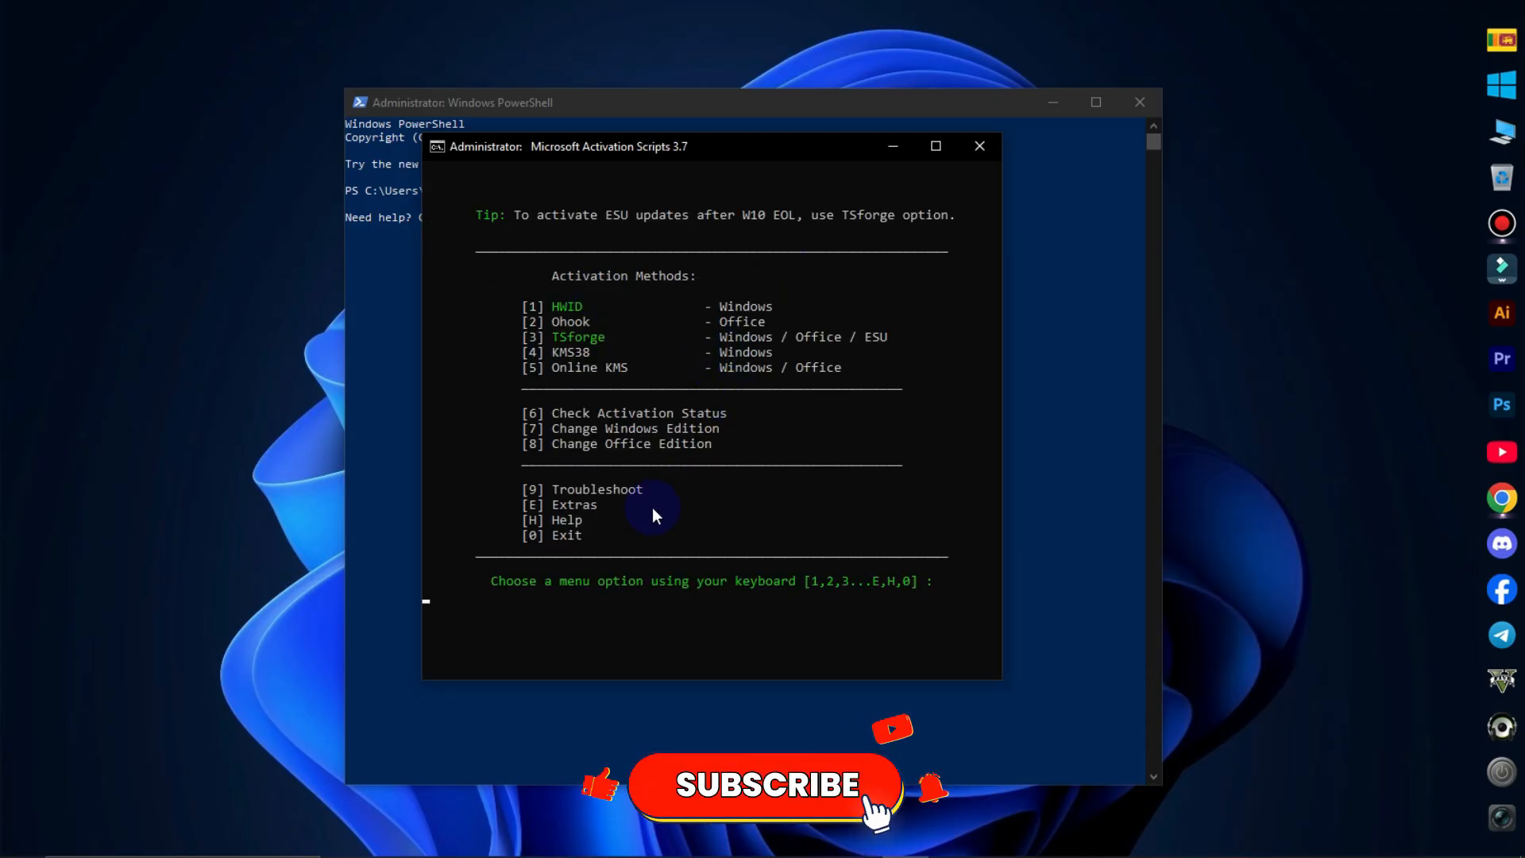
pyautogui.moveTo(496, 549)
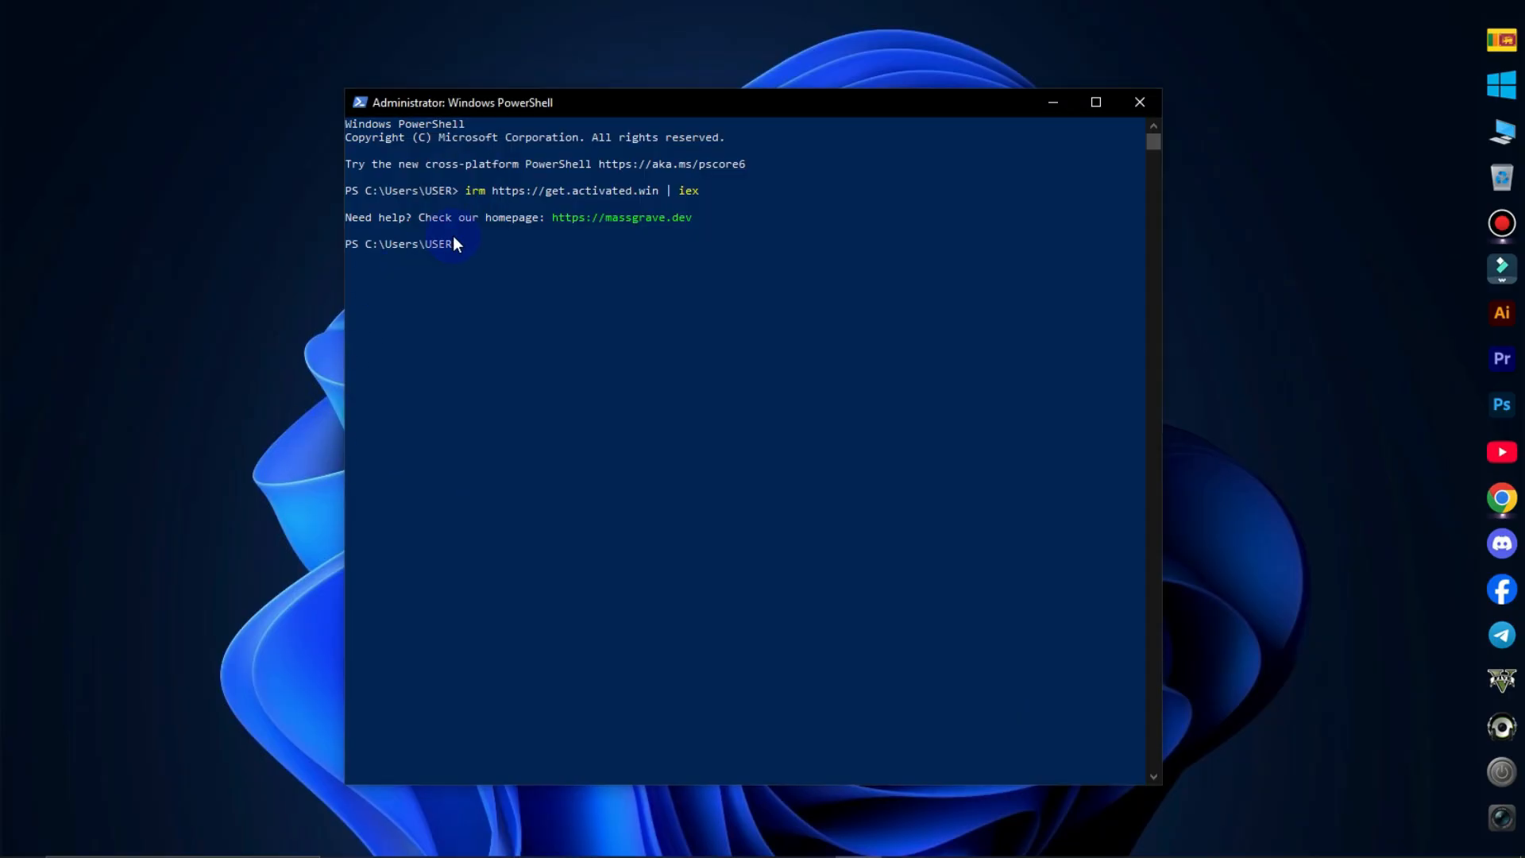
# Step: Enter 'exit' to close the PowerShell window after leaving MAS
pyautogui.write('e')
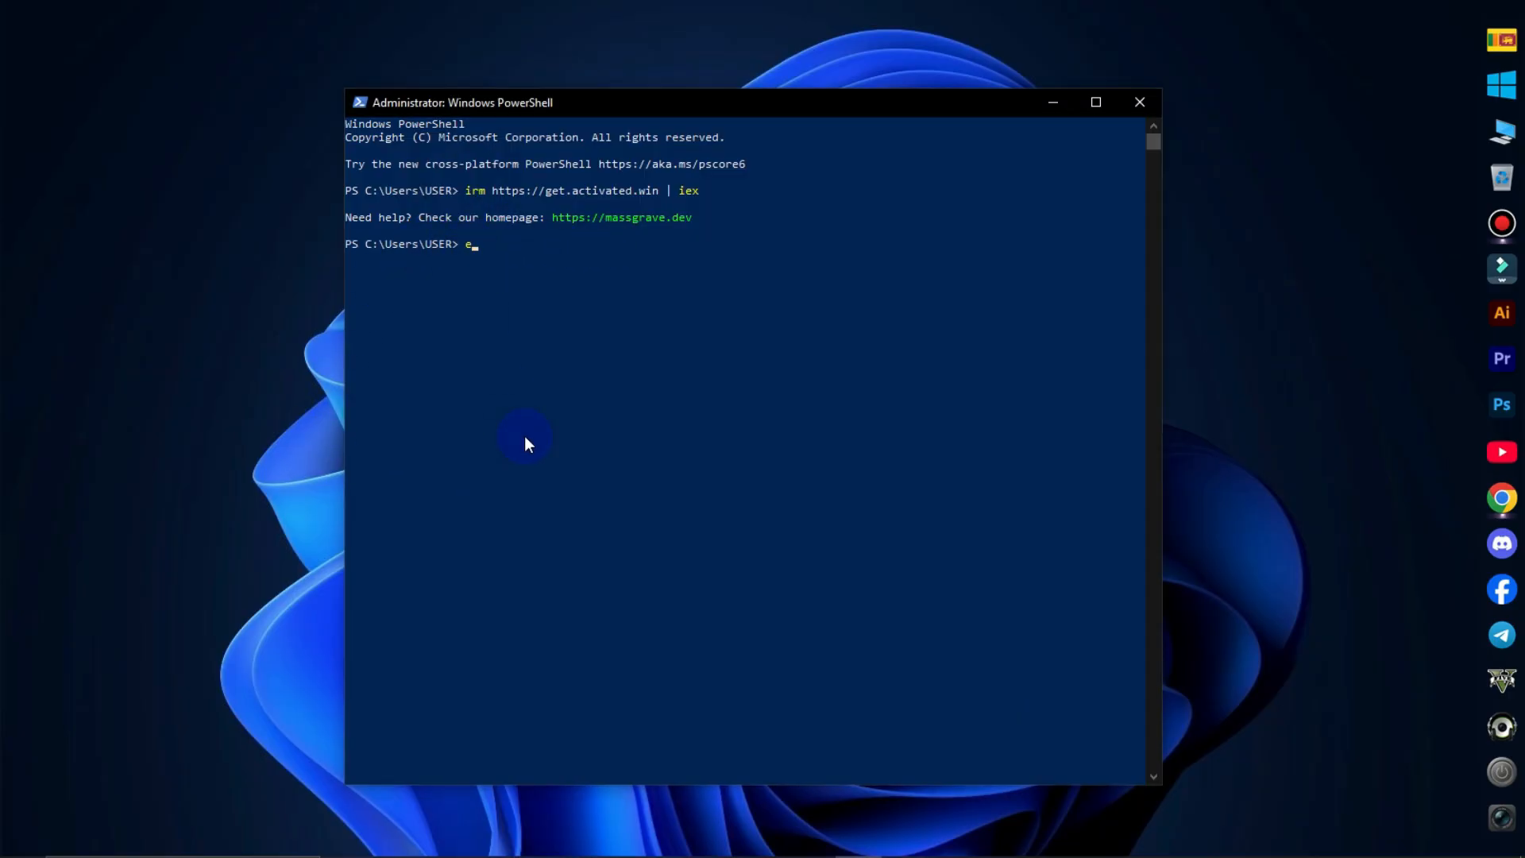
pyautogui.write('xi')
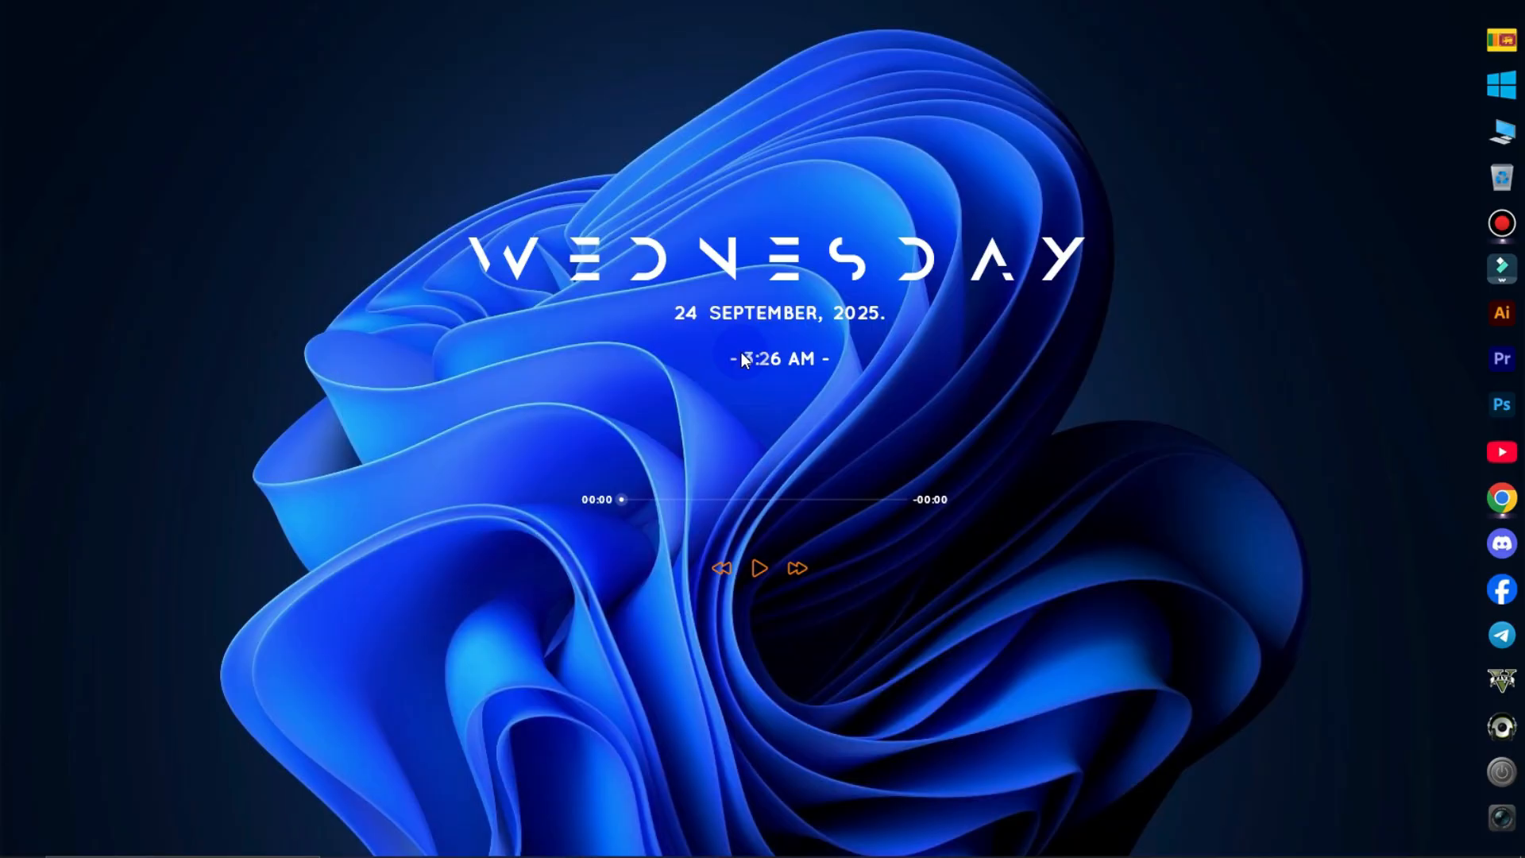
pyautogui.moveTo(1022, 361)
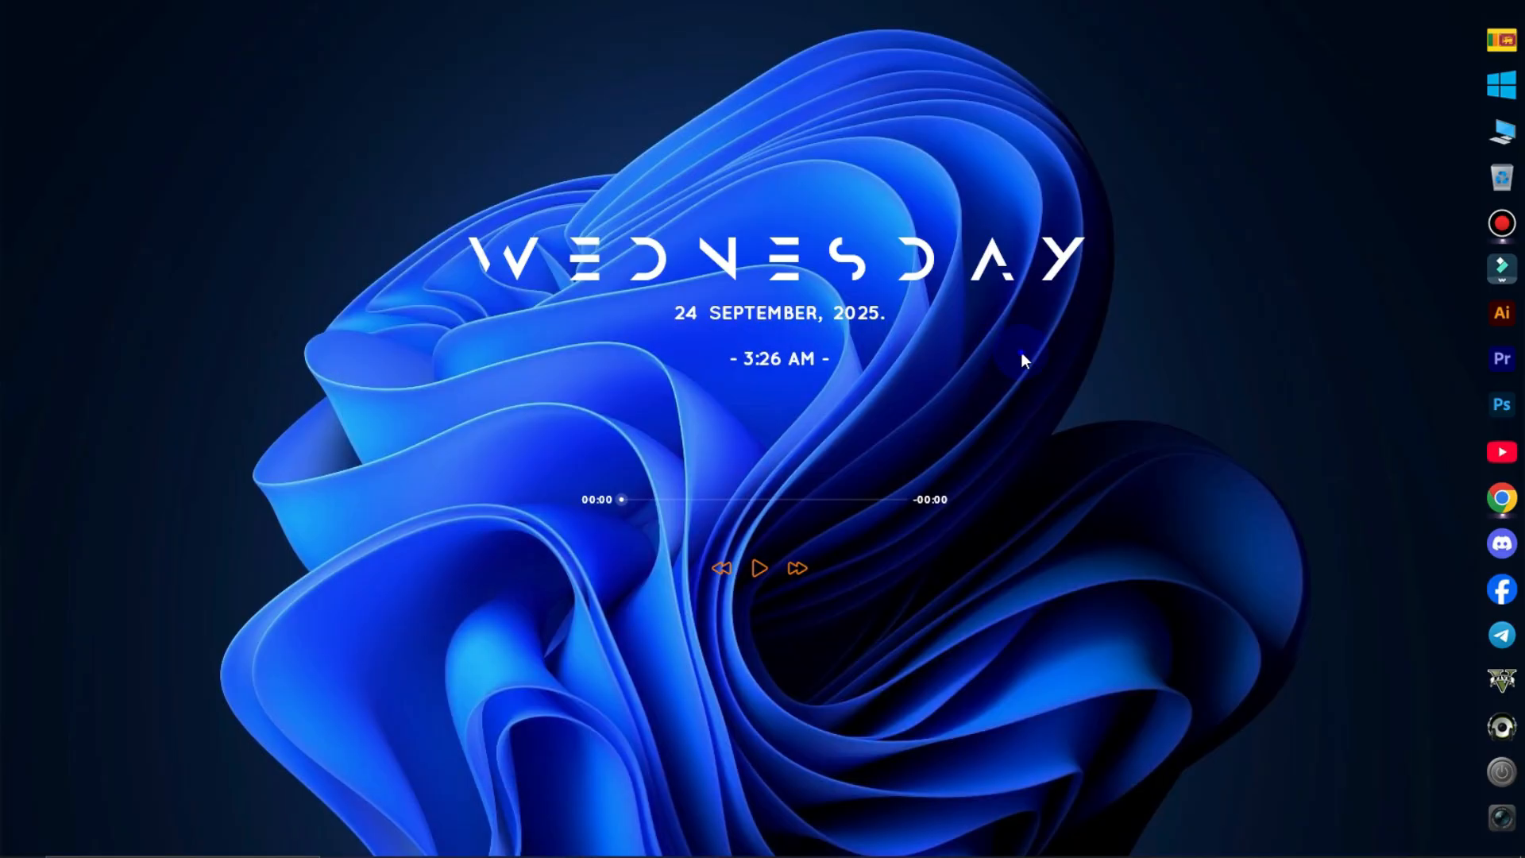
pyautogui.moveTo(622, 329)
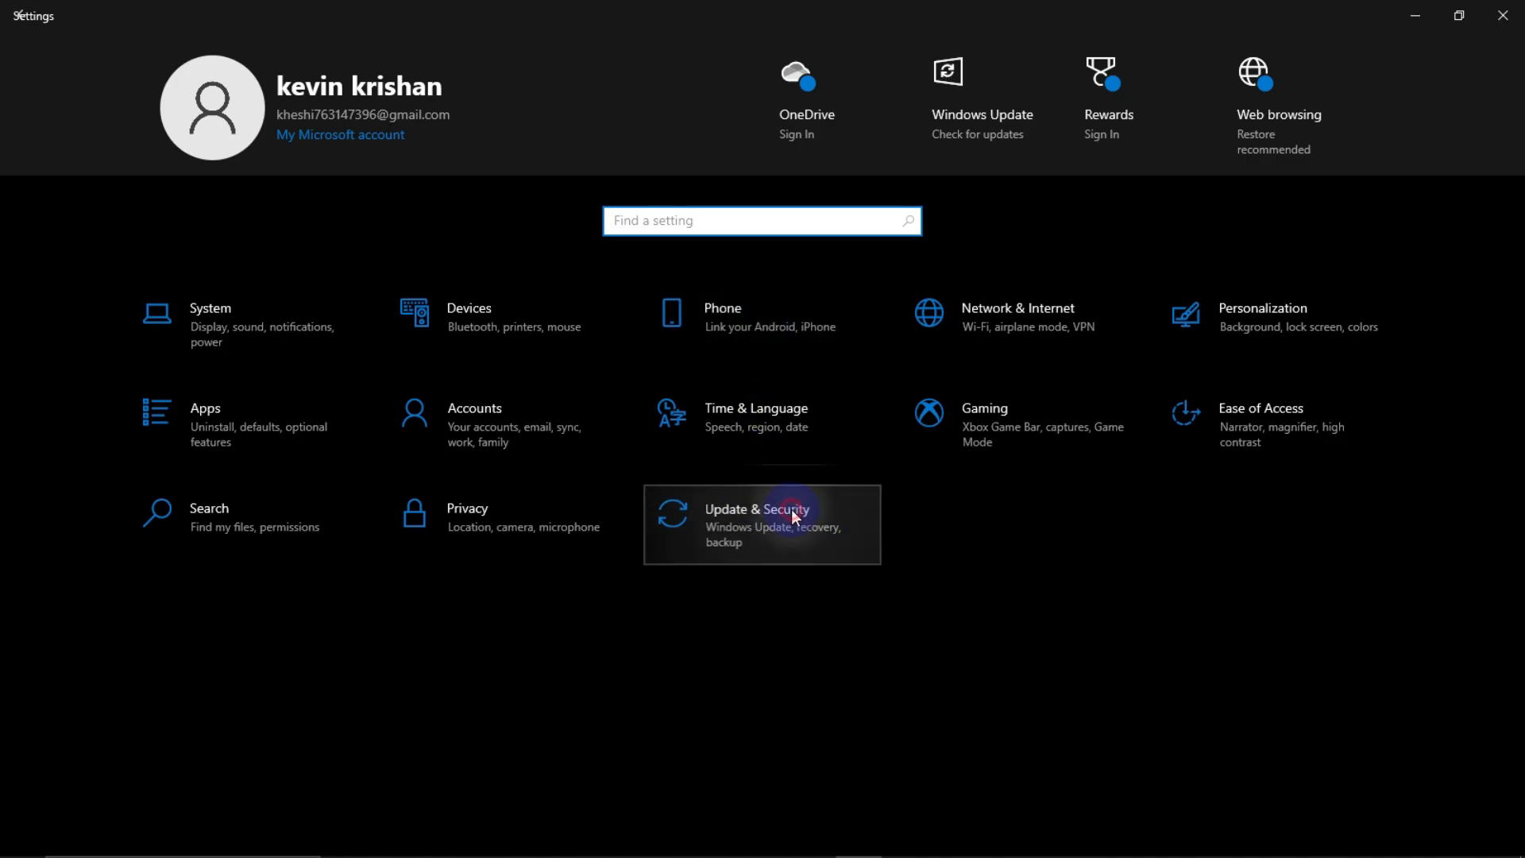
# Step: Show the Update & Security Activation page confirming Windows 10 Pro is activated with a digital license
pyautogui.click(761, 523)
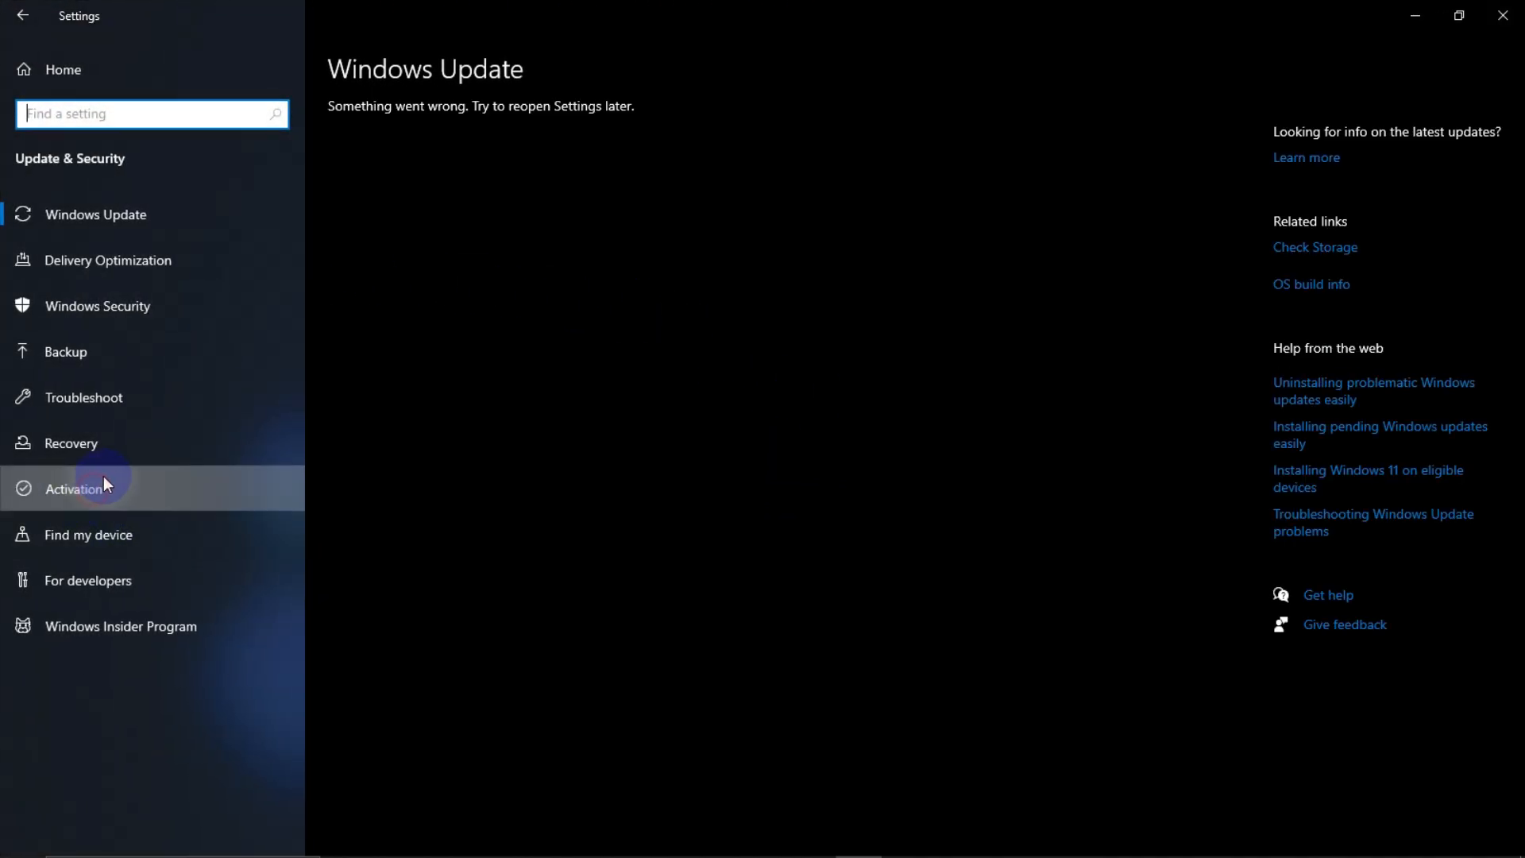
pyautogui.click(81, 488)
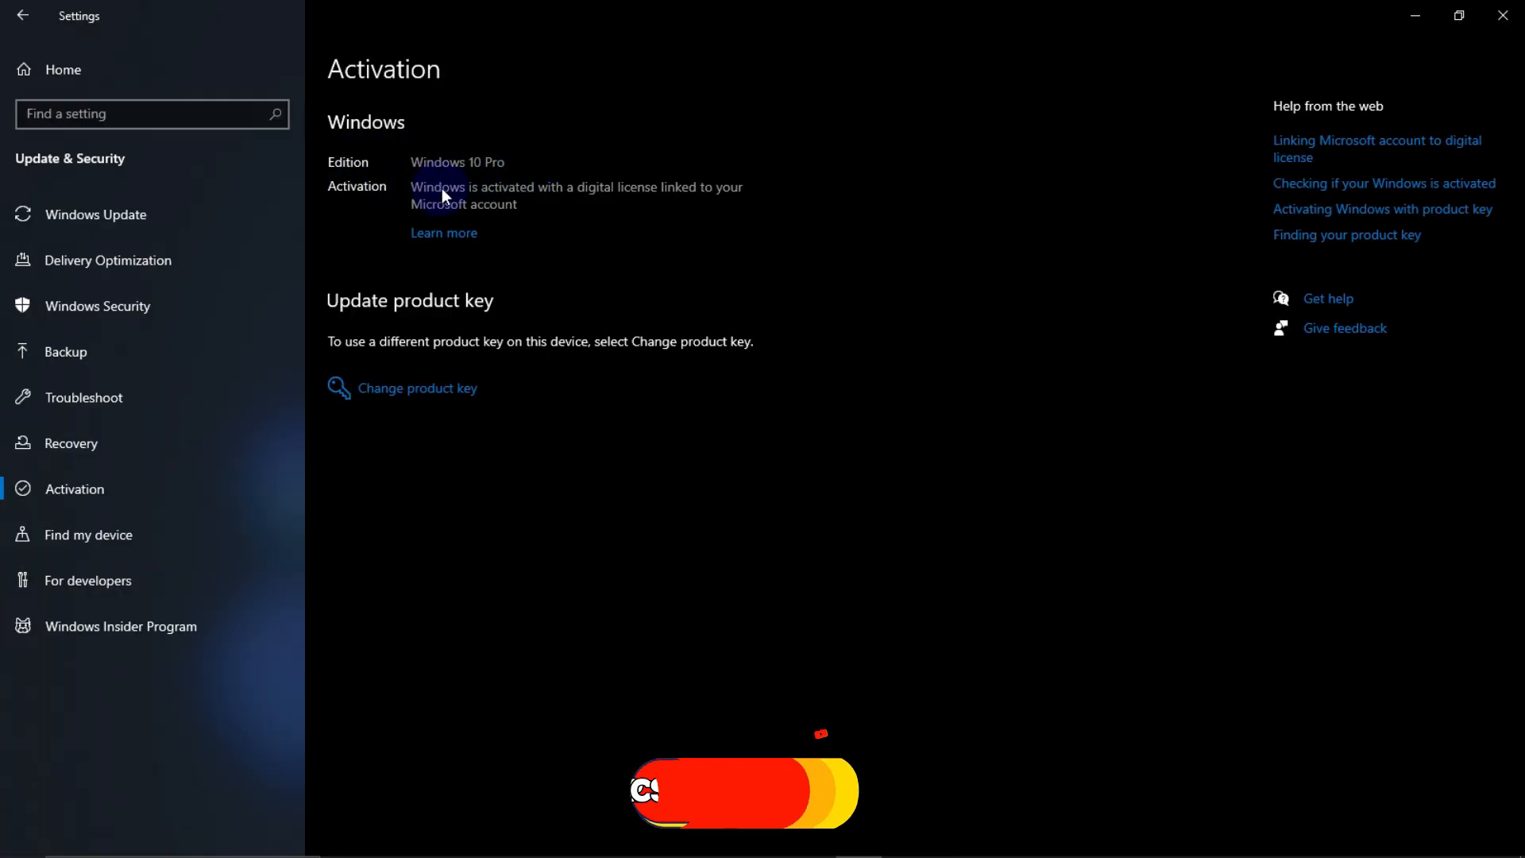
pyautogui.moveTo(744, 205)
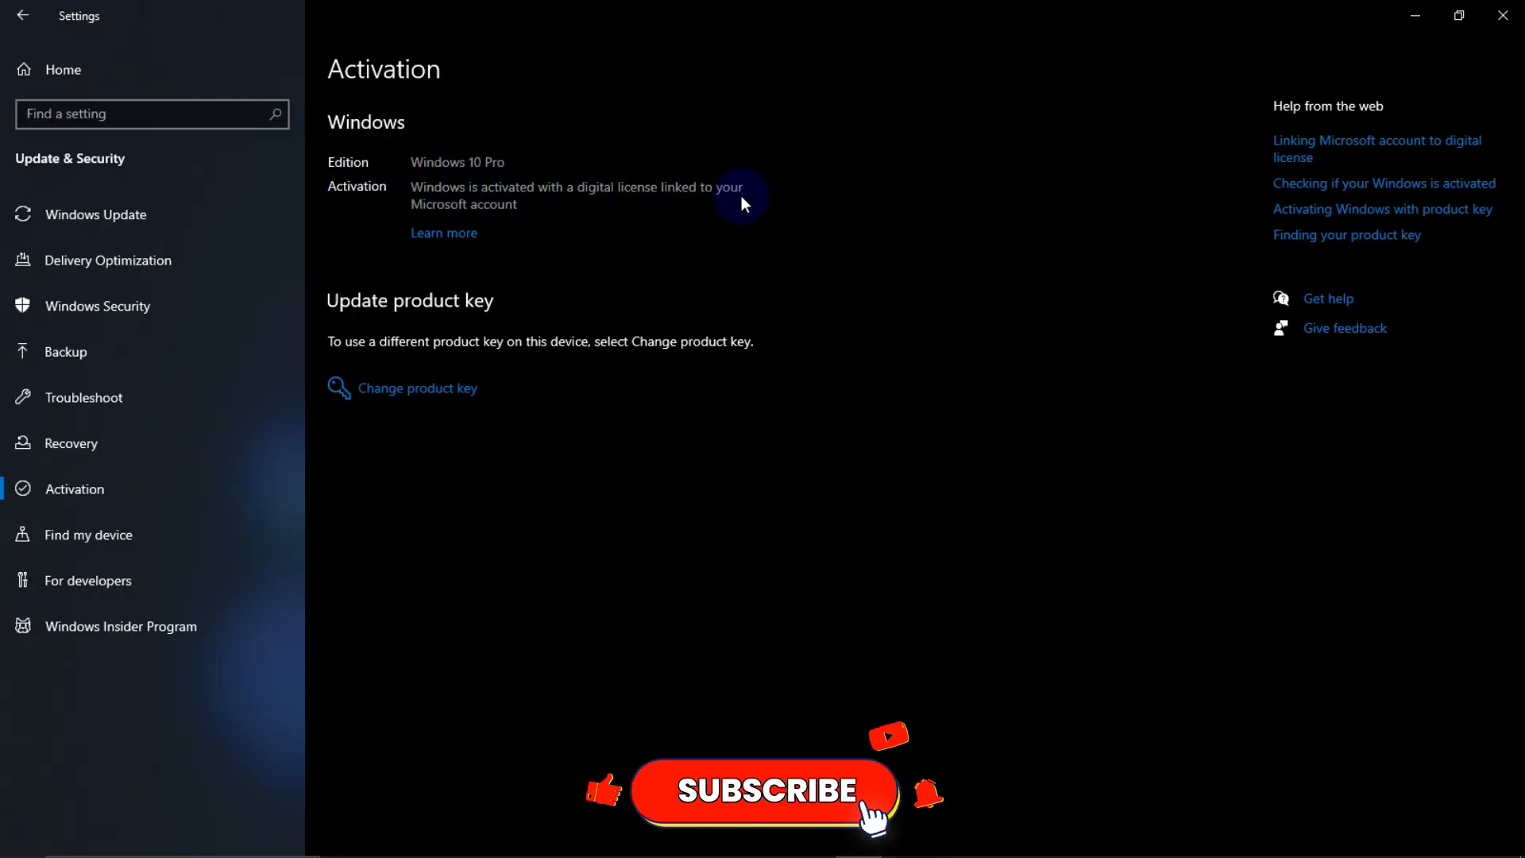
pyautogui.moveTo(926, 114)
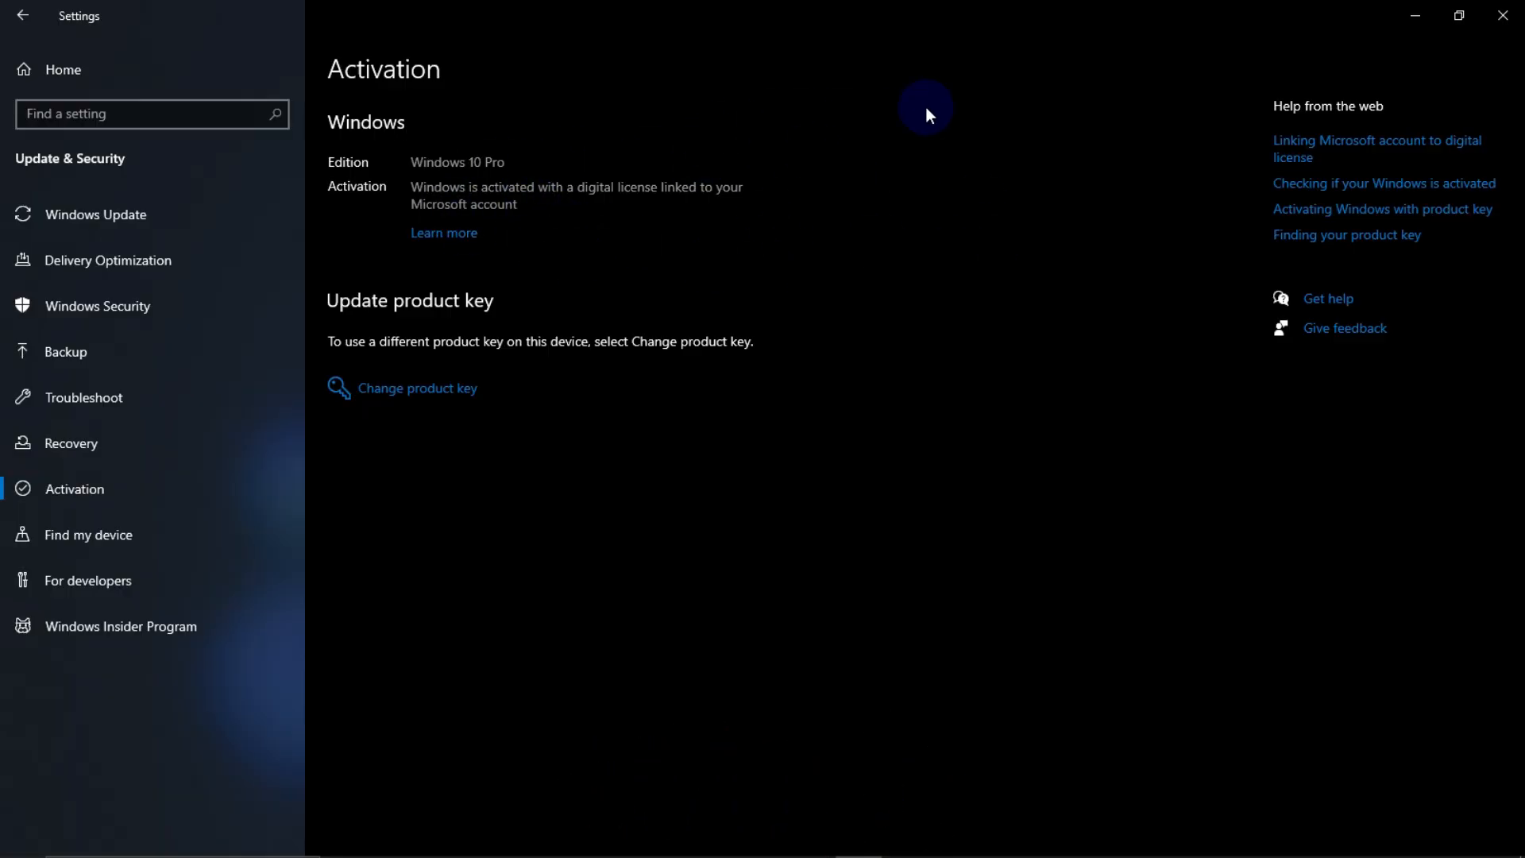
pyautogui.moveTo(866, 367)
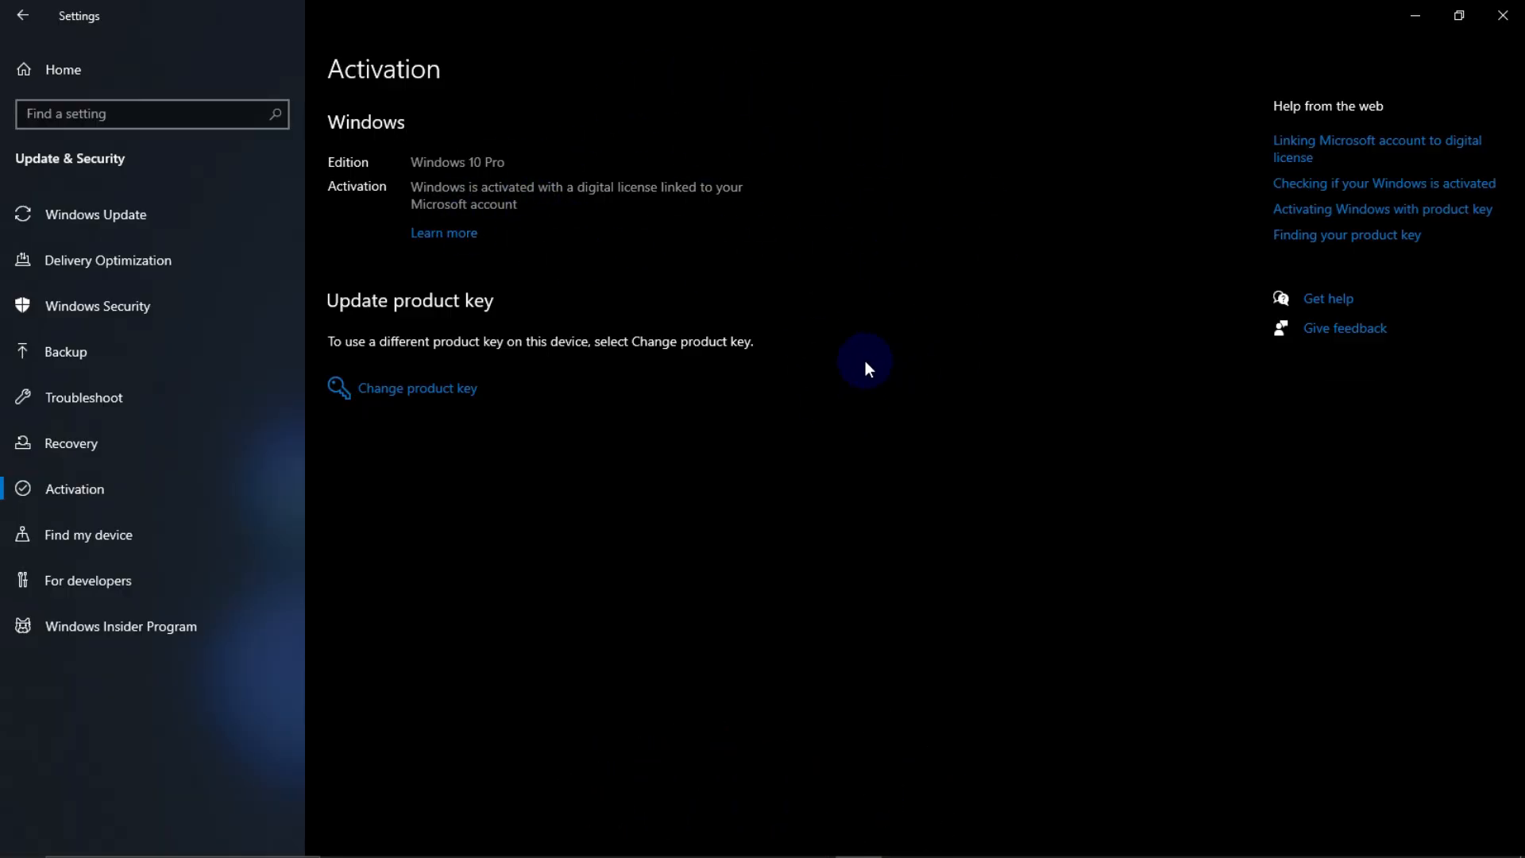
pyautogui.moveTo(878, 402)
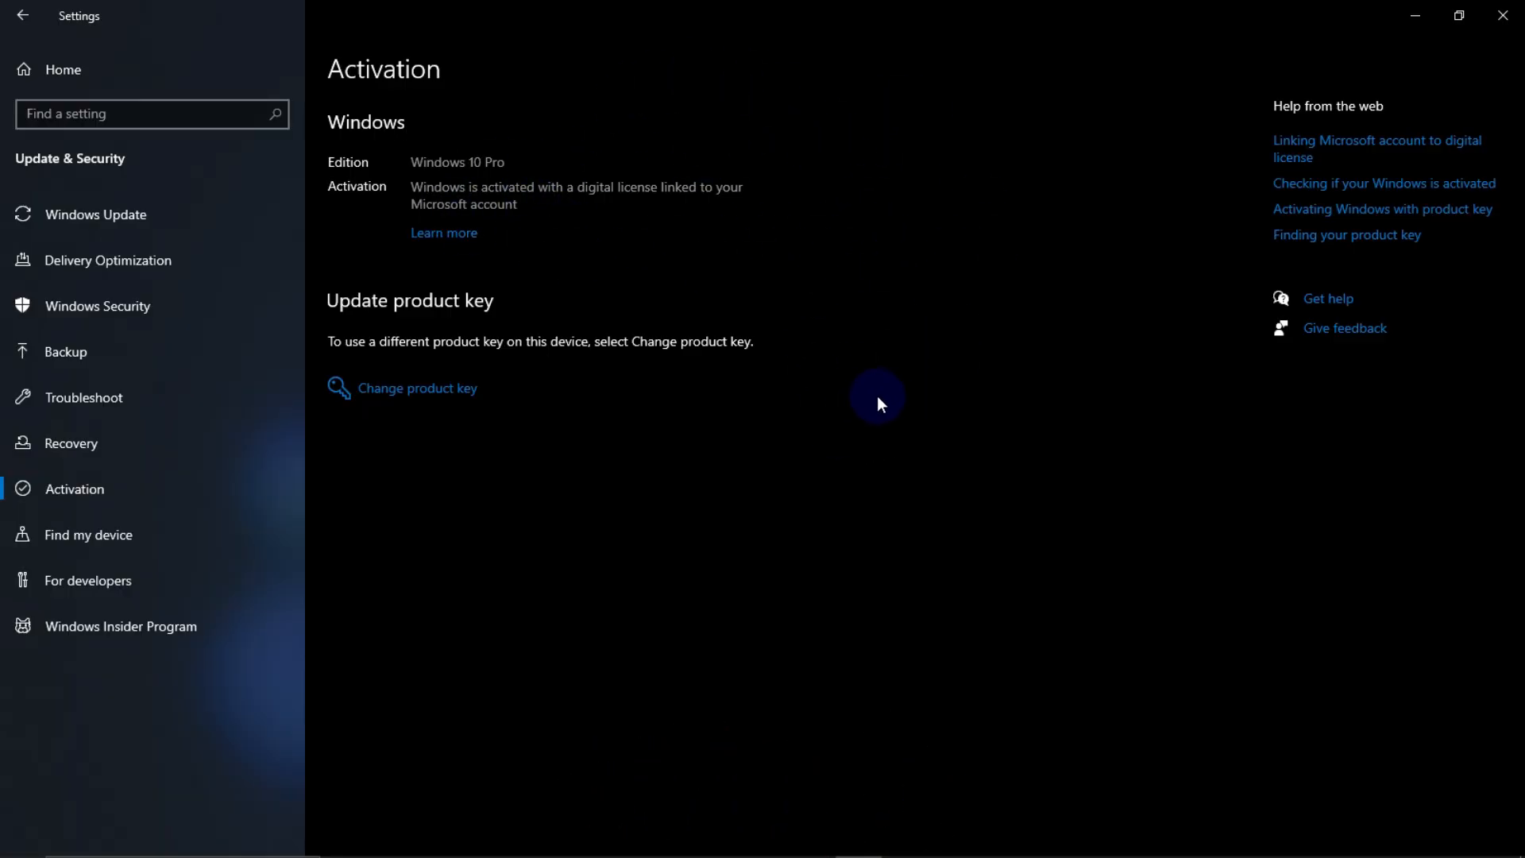
pyautogui.moveTo(1223, 291)
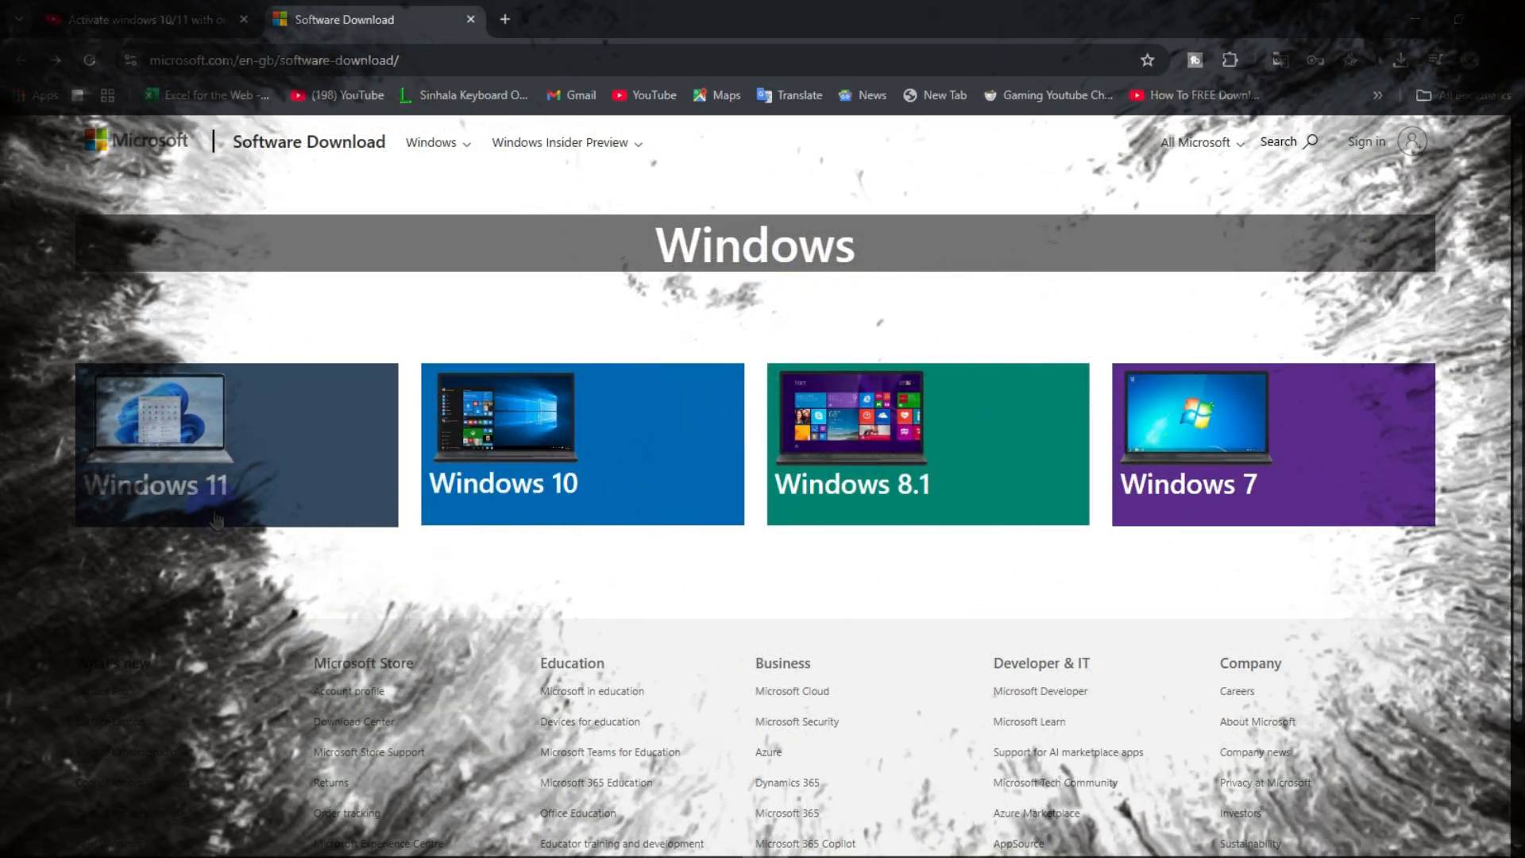
pyautogui.moveTo(1029, 499)
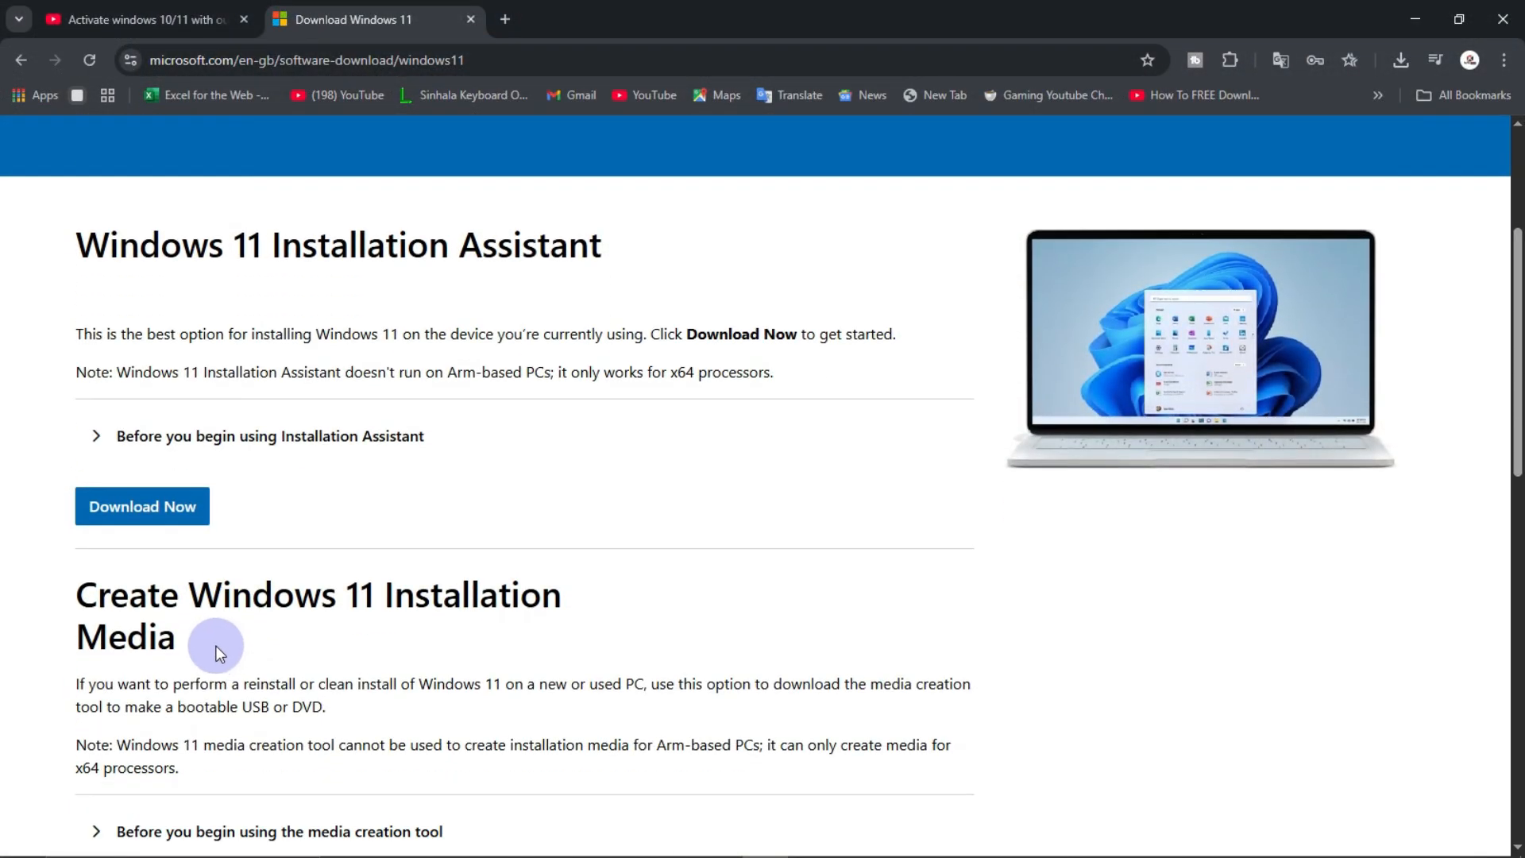
# Step: Scroll through the Windows 11 page and view the Select Download dropdown's ISO options
pyautogui.scroll(-3)
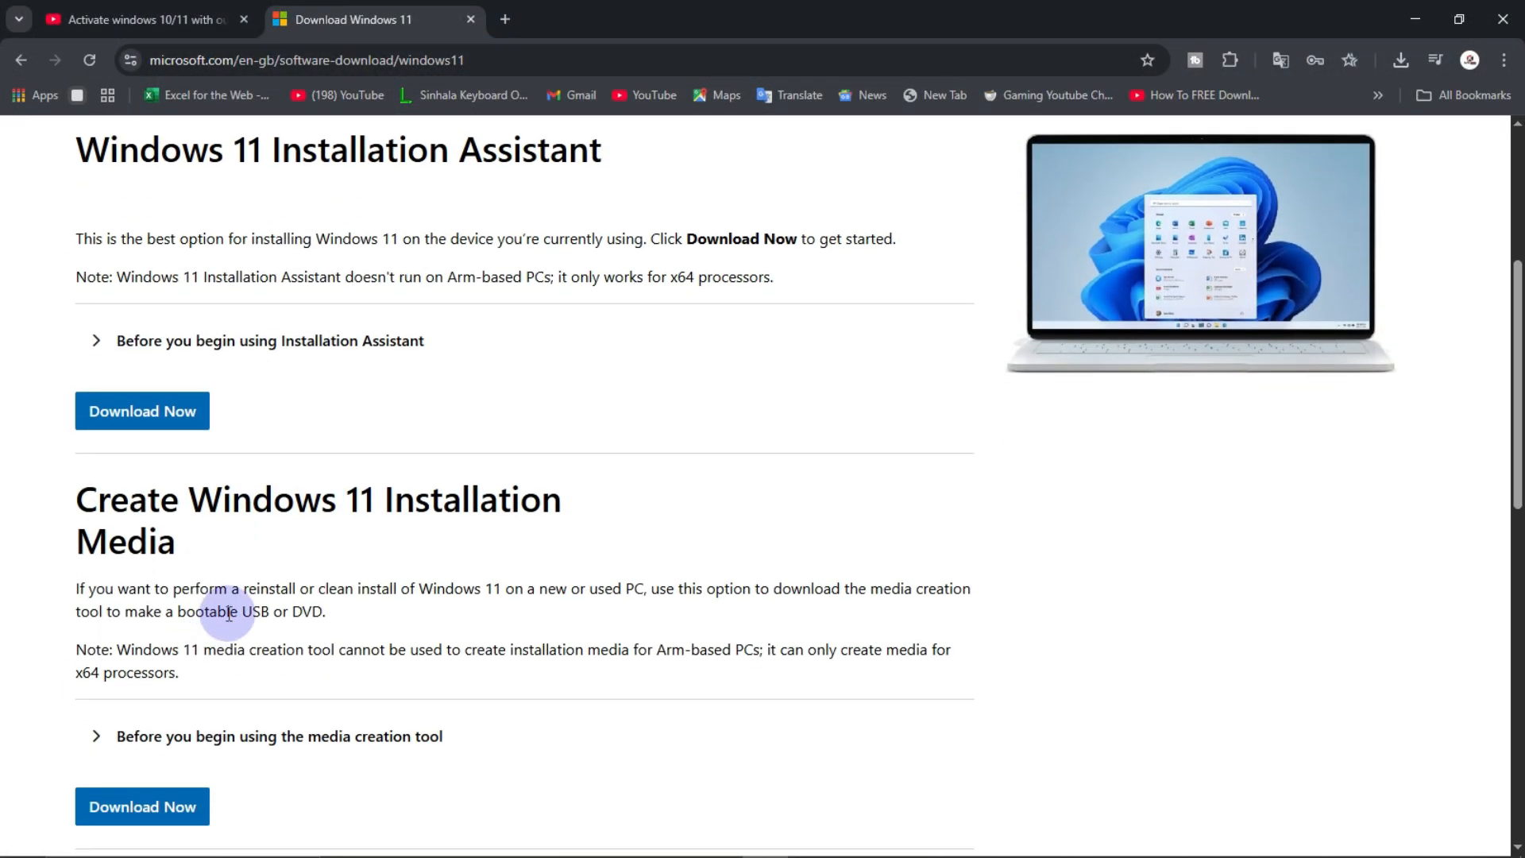
pyautogui.scroll(-3)
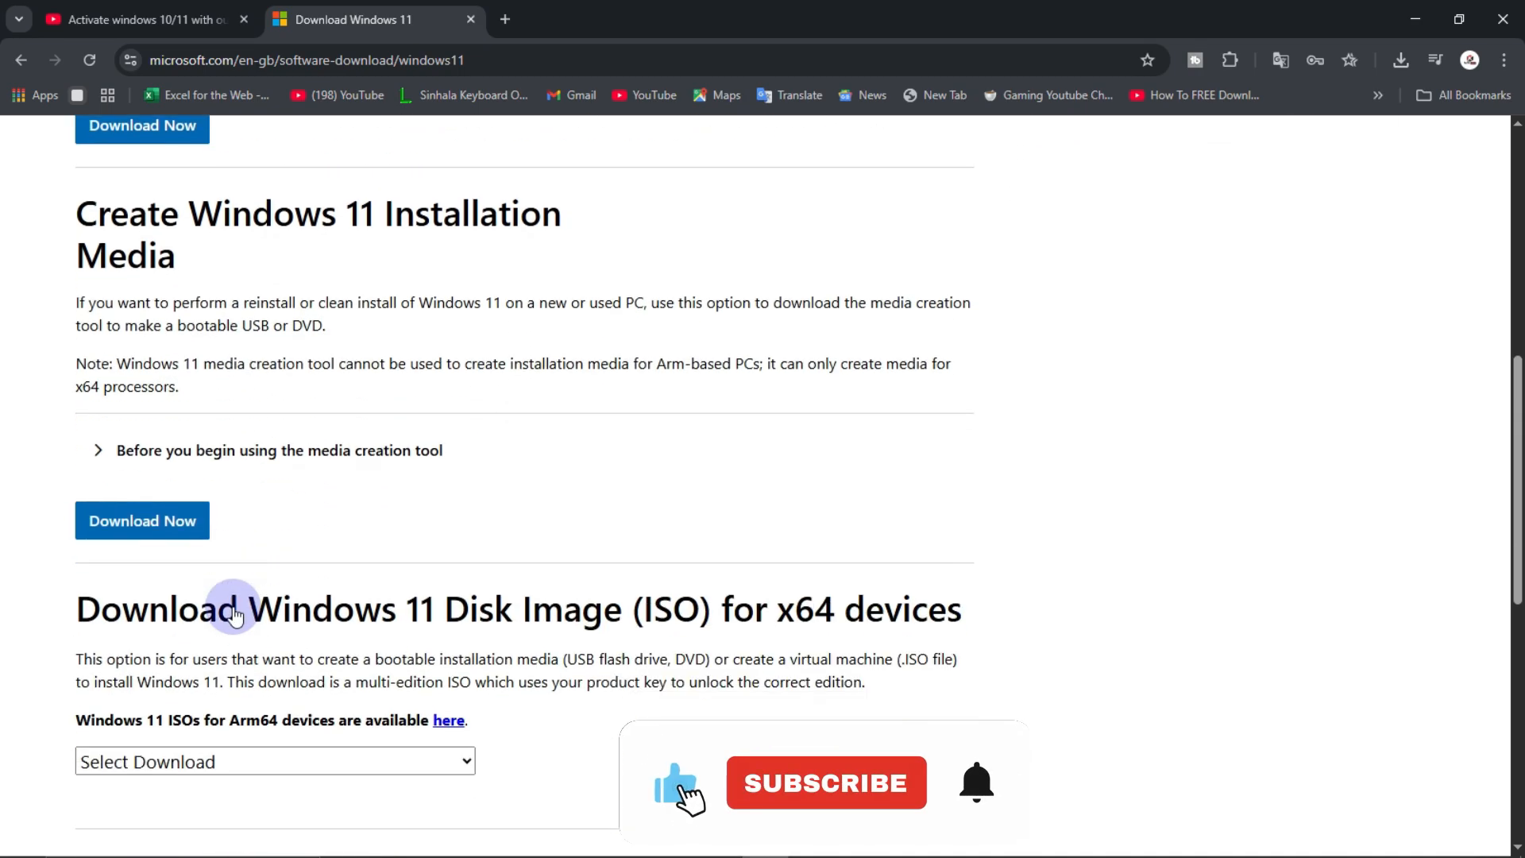
pyautogui.click(275, 761)
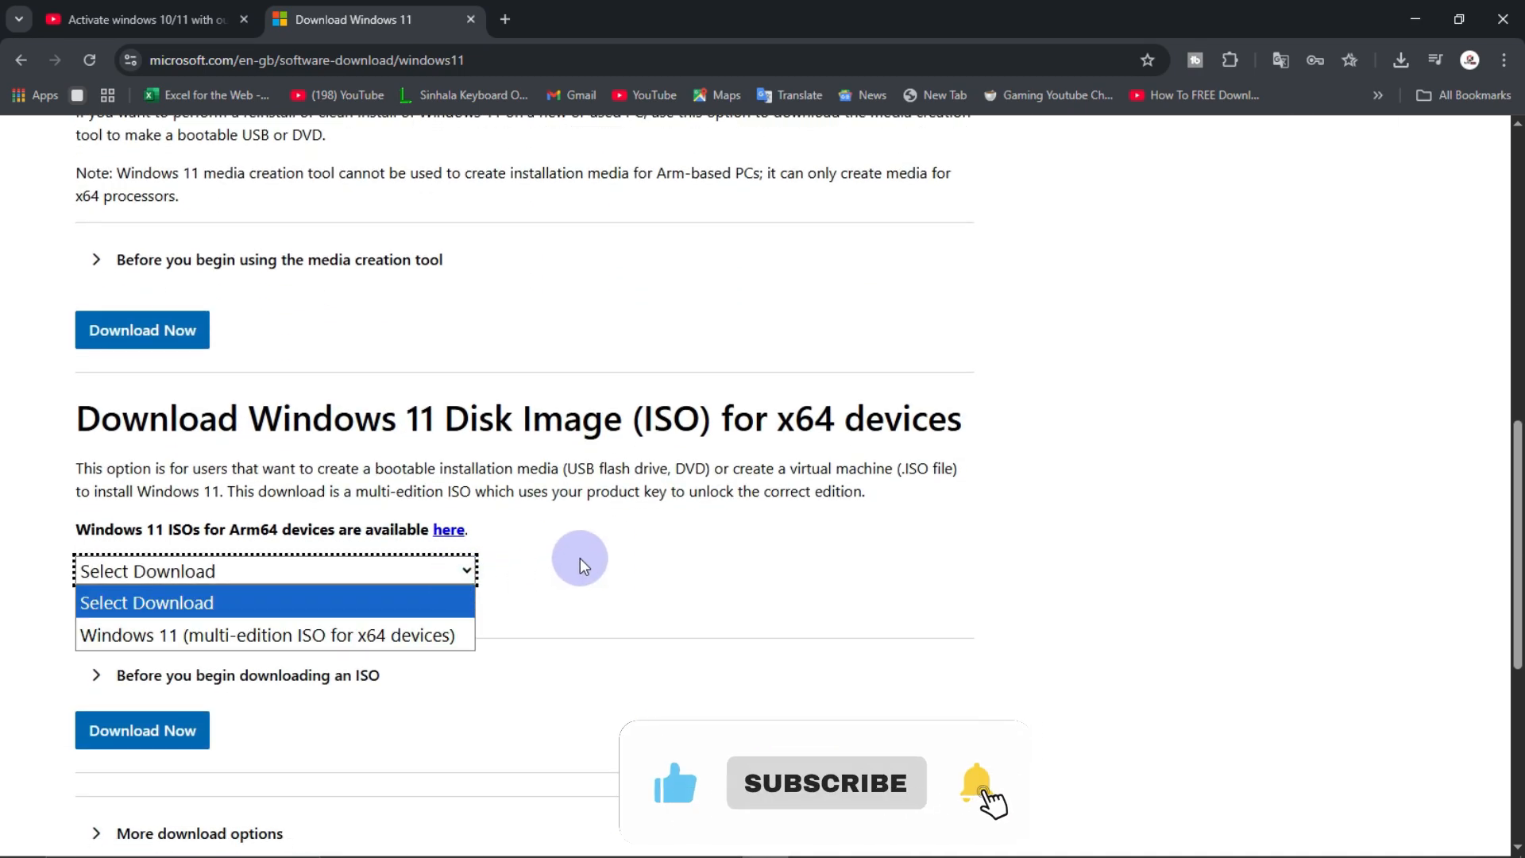
pyautogui.scroll(3)
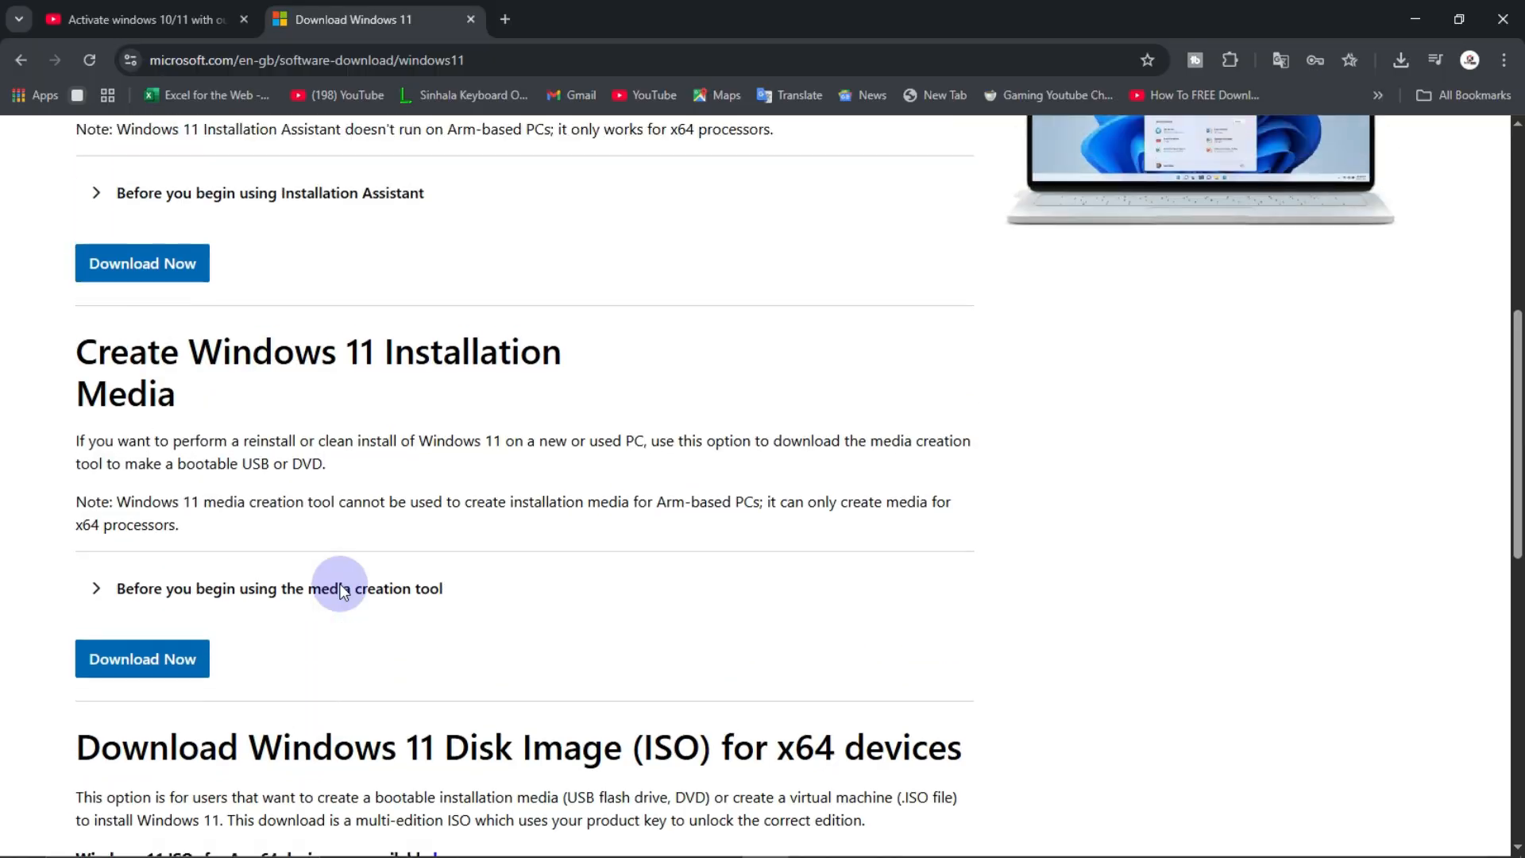